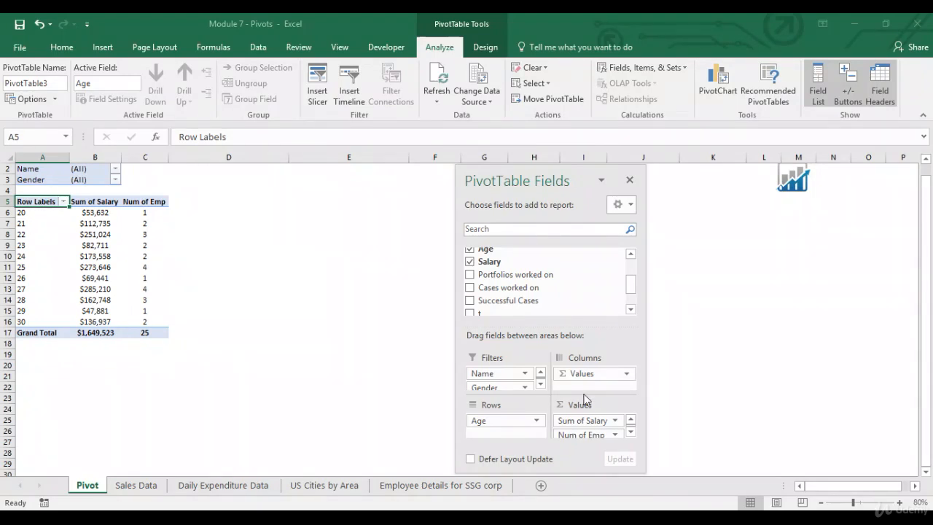
# Insert a PivotChart plotting Sum of Salary and Num of Emp by age.
pyautogui.click(102, 47)
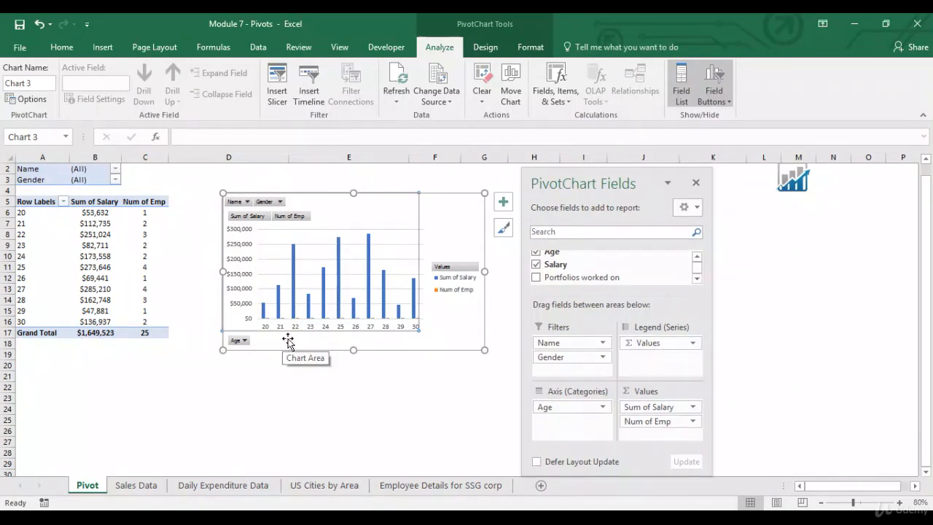
pyautogui.moveTo(450, 301)
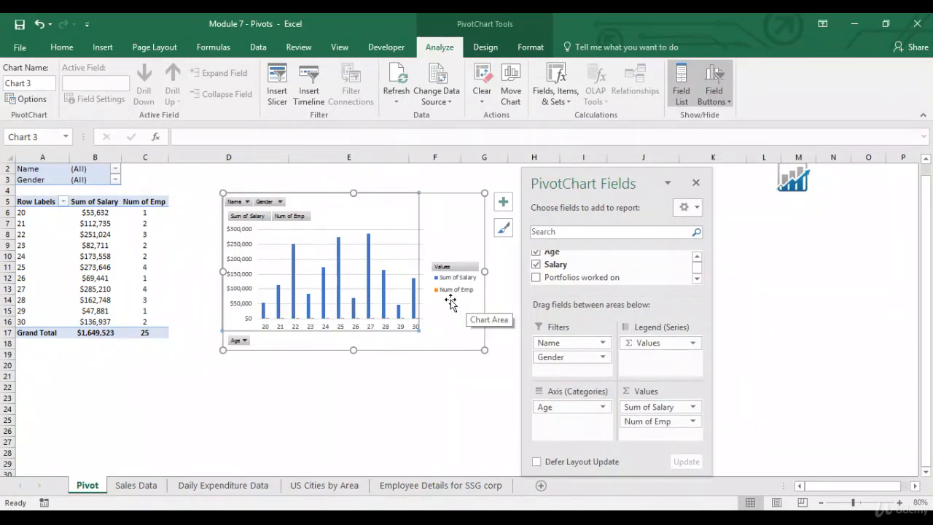
pyautogui.moveTo(318, 354)
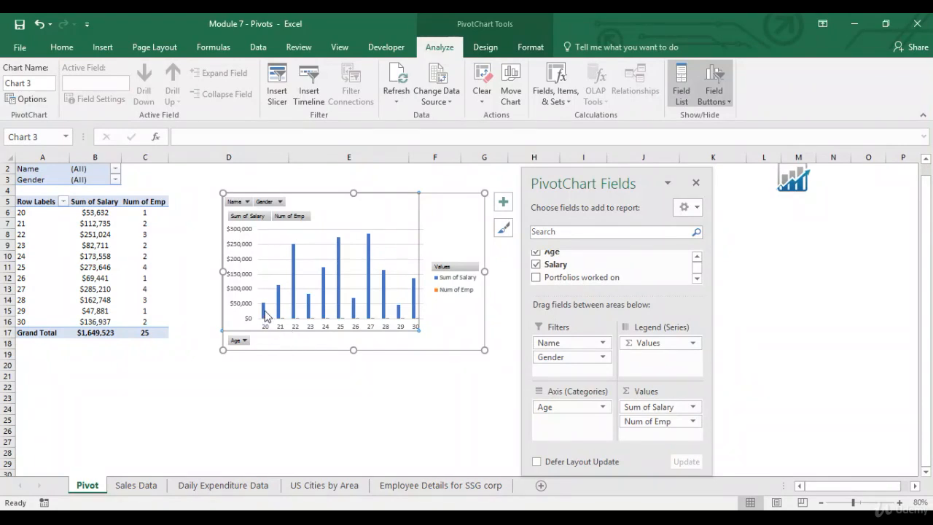
# Format the Sum of Salary series onto a Secondary Axis, then select the Num of Emp series.
pyautogui.click(293, 263)
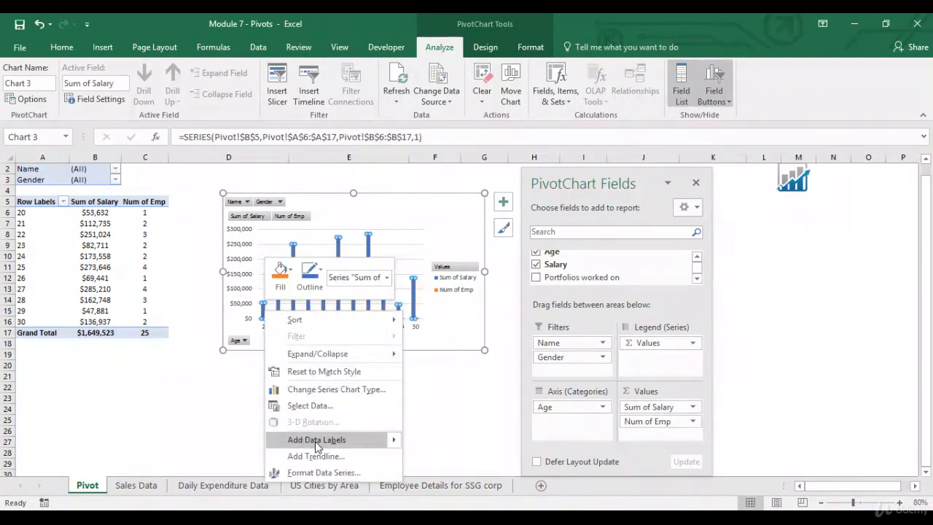
pyautogui.click(324, 472)
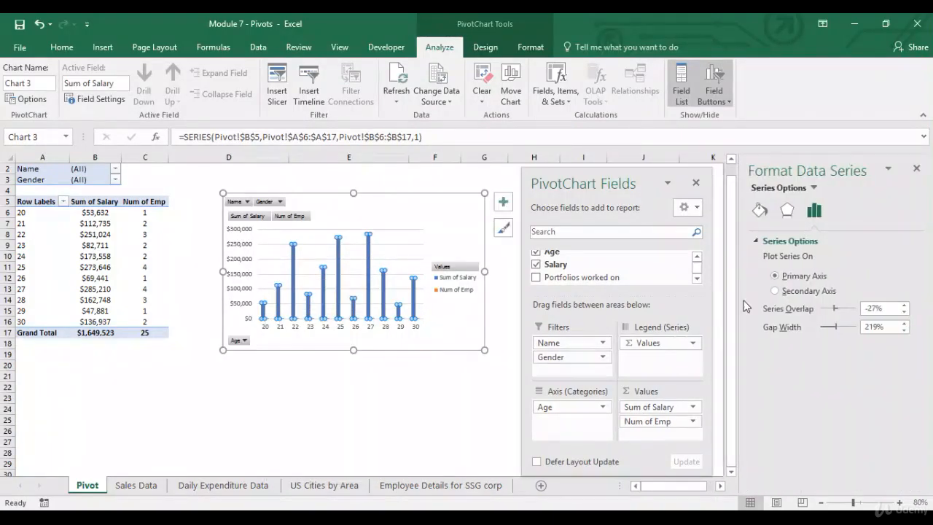
pyautogui.click(774, 290)
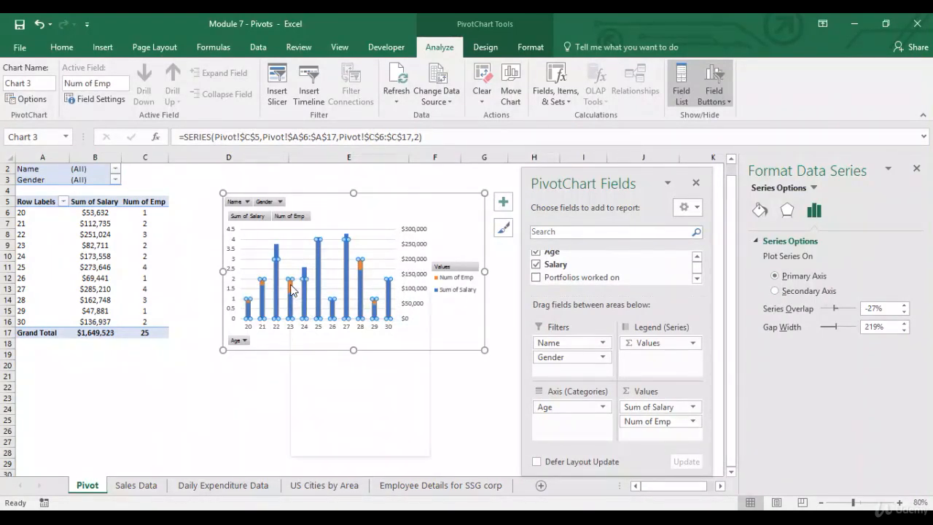
pyautogui.rightClick(291, 284)
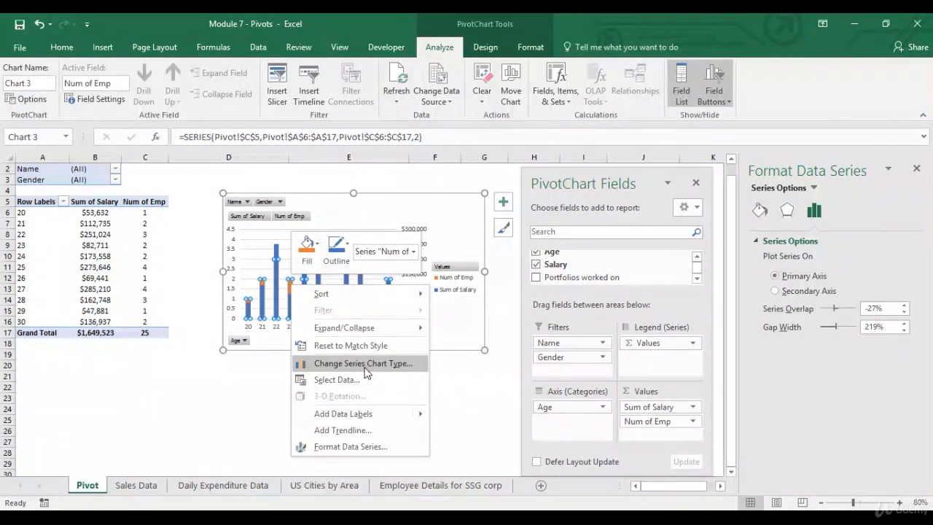
# Change Num of Emp to a Line in a combo chart and set the legend to Top.
pyautogui.click(362, 362)
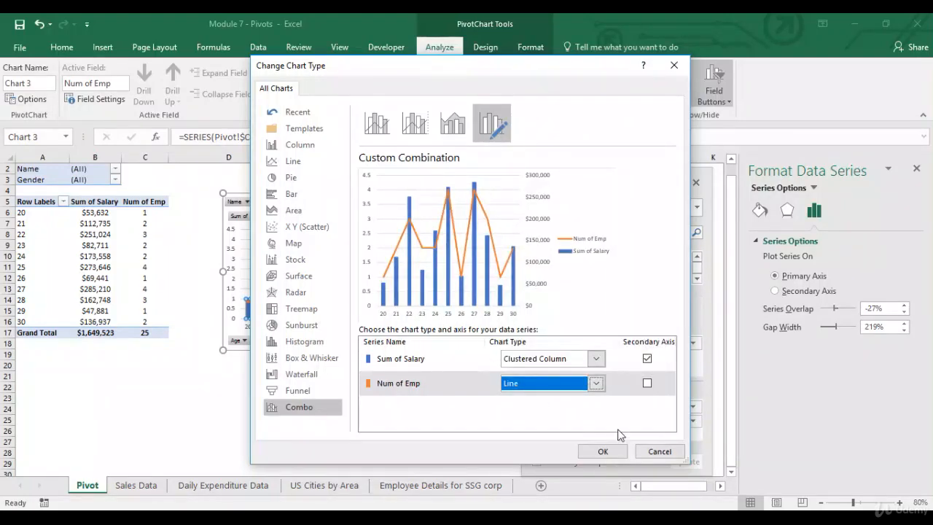
pyautogui.moveTo(658, 415)
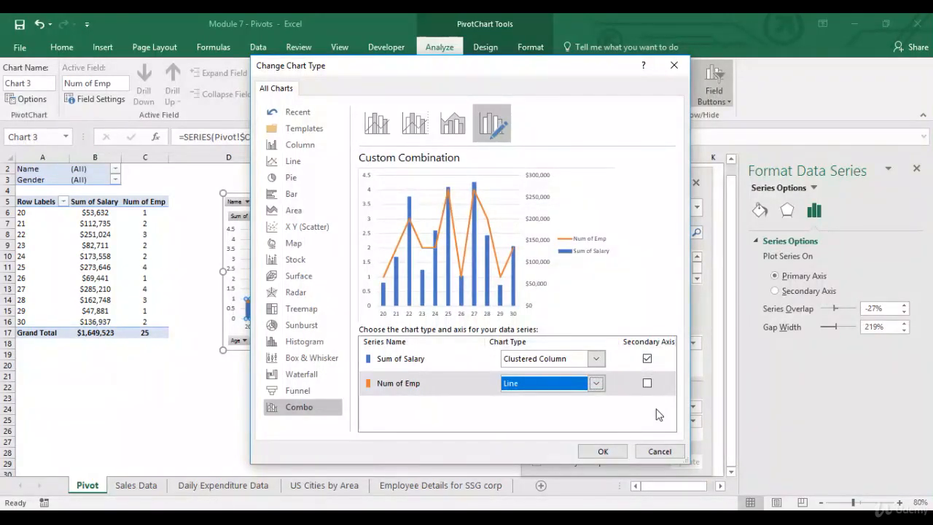
pyautogui.click(602, 451)
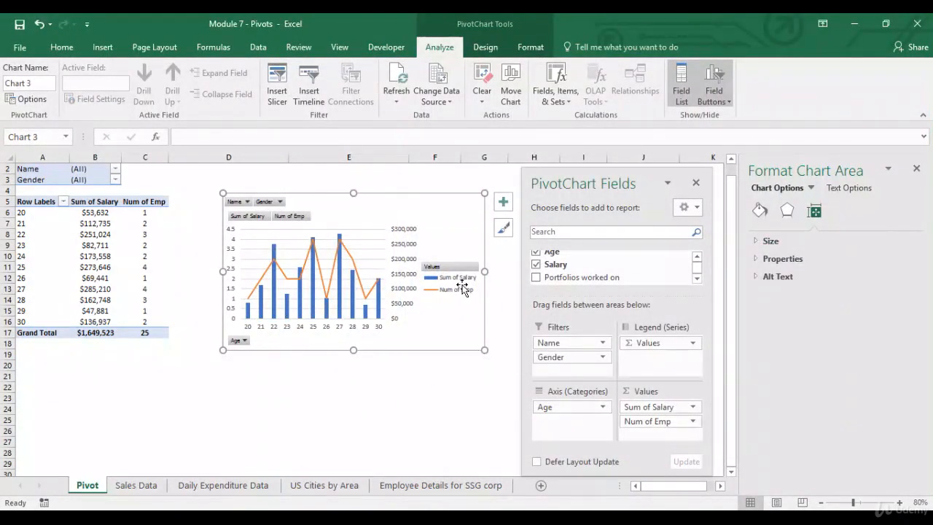
pyautogui.click(450, 277)
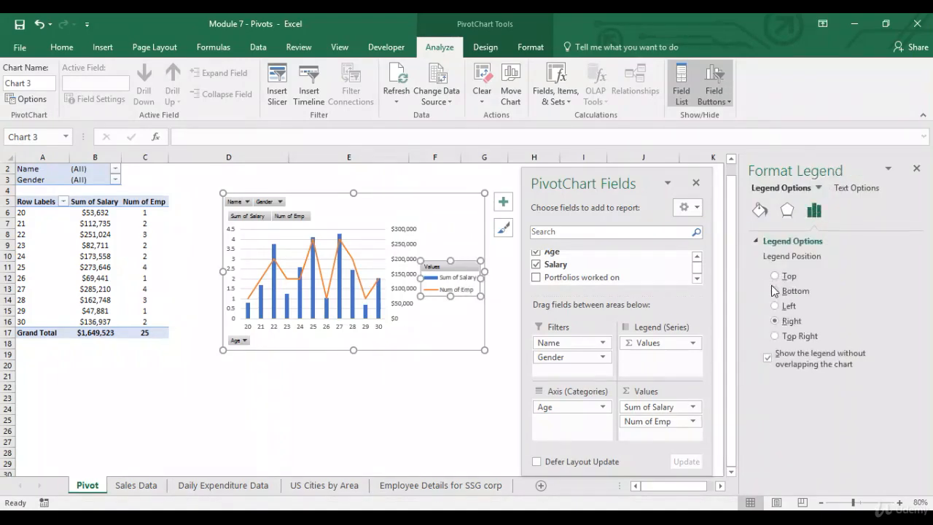
pyautogui.click(775, 275)
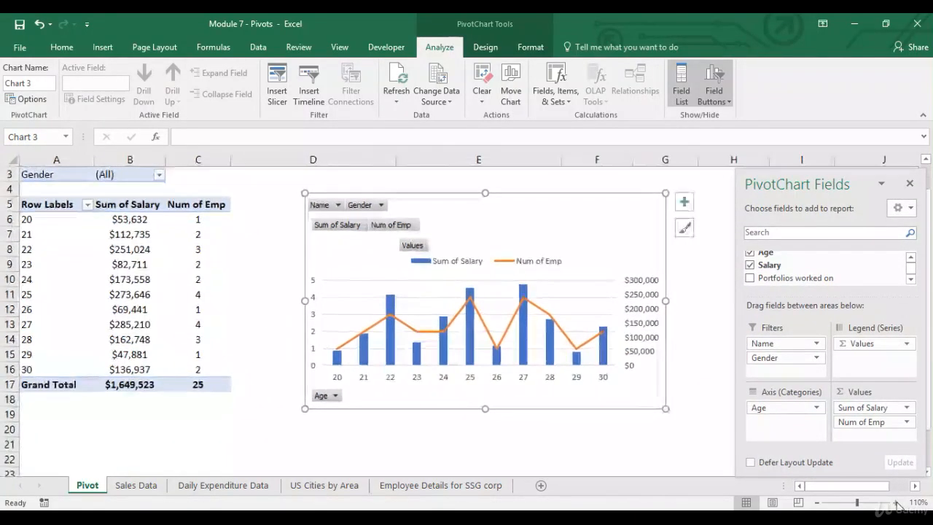
pyautogui.click(313, 428)
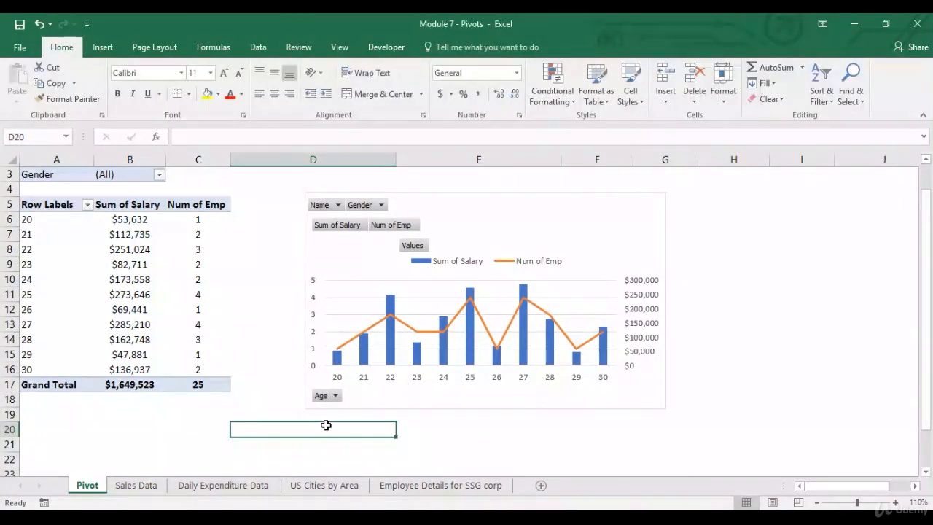
pyautogui.moveTo(377, 401)
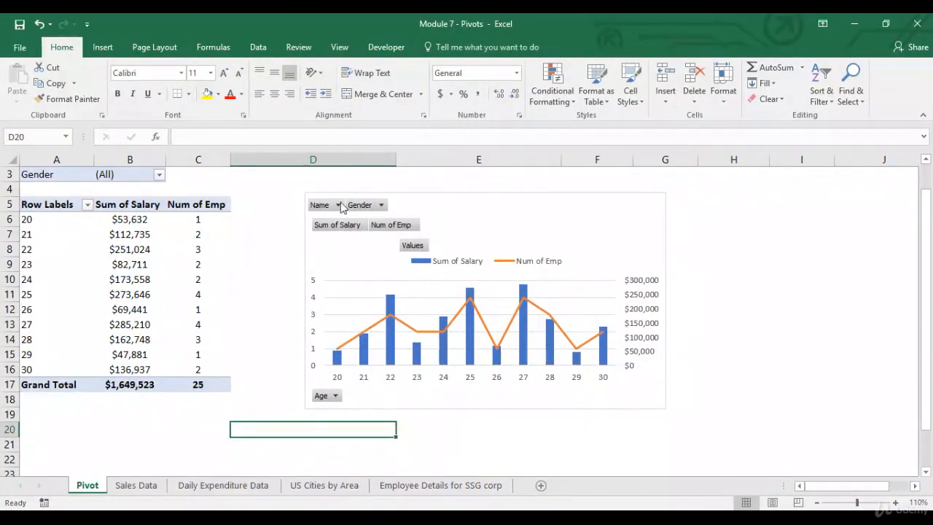
pyautogui.click(335, 204)
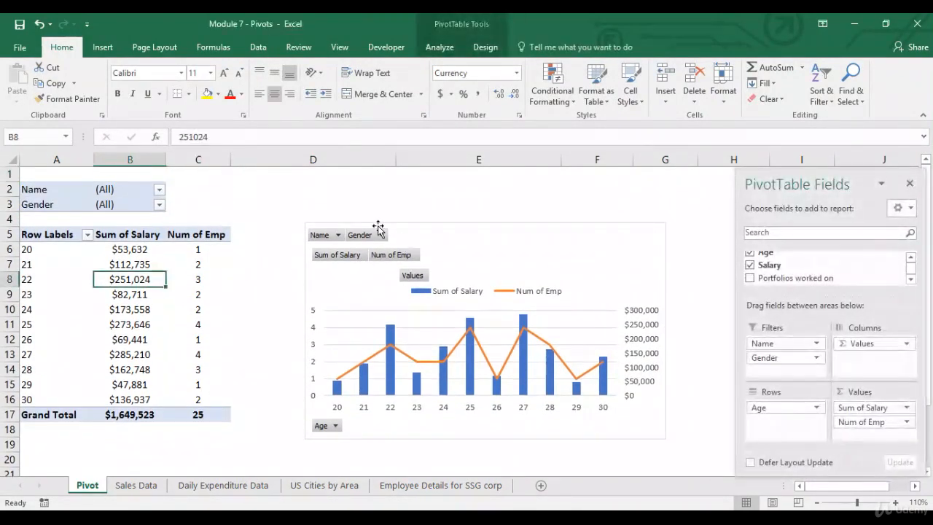
pyautogui.click(373, 234)
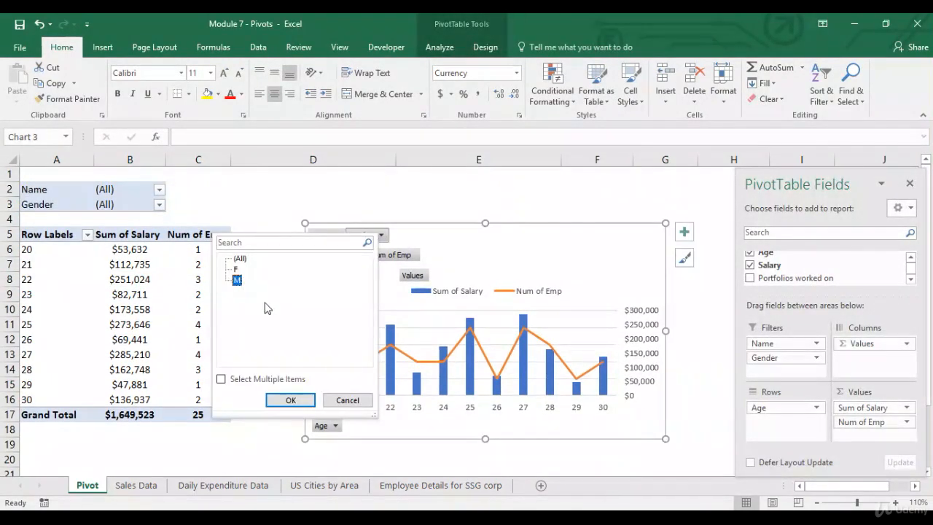
pyautogui.click(290, 399)
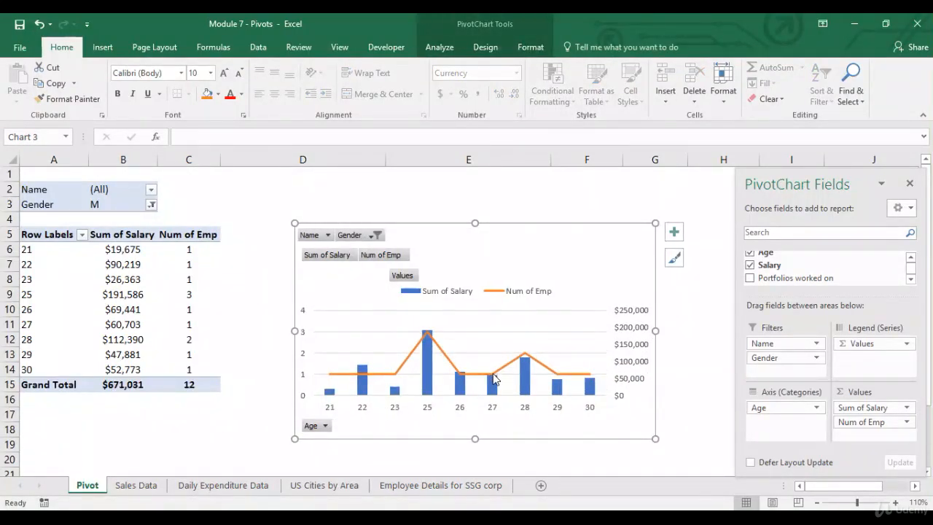
pyautogui.moveTo(407, 373)
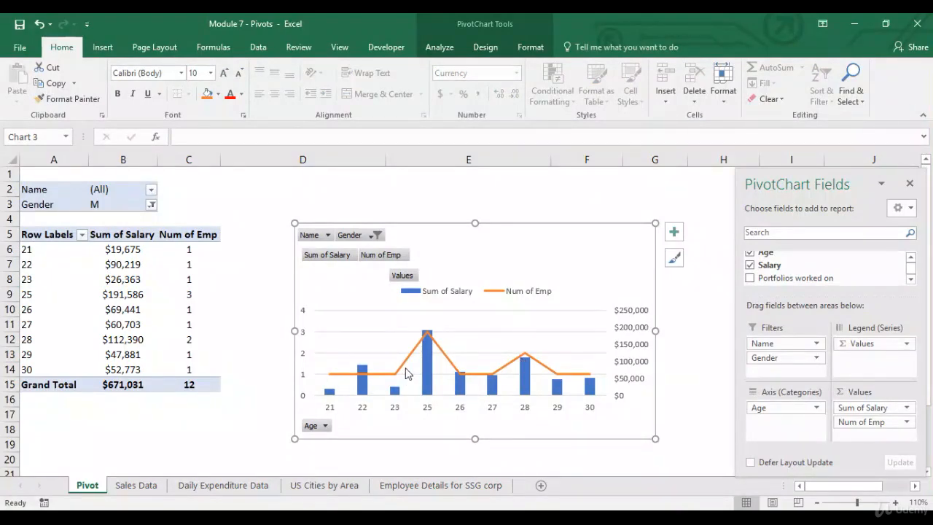
pyautogui.click(376, 235)
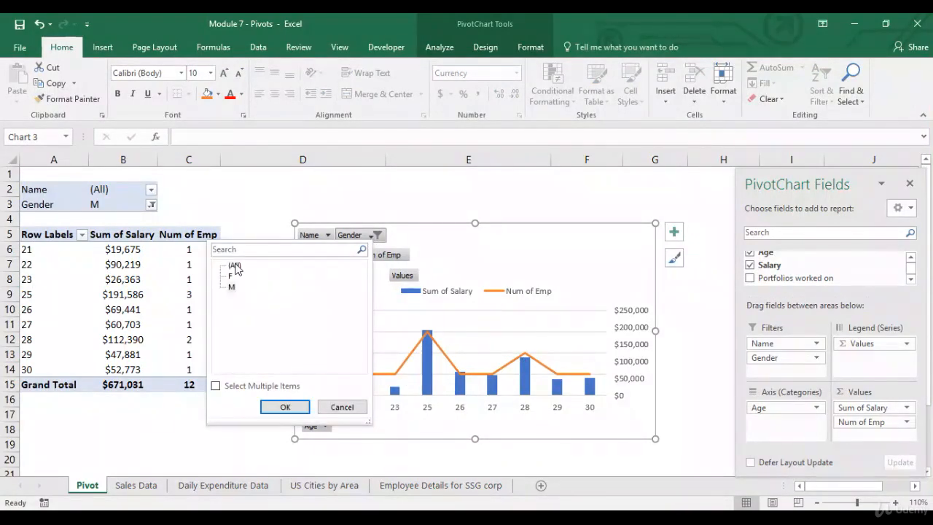
pyautogui.click(285, 406)
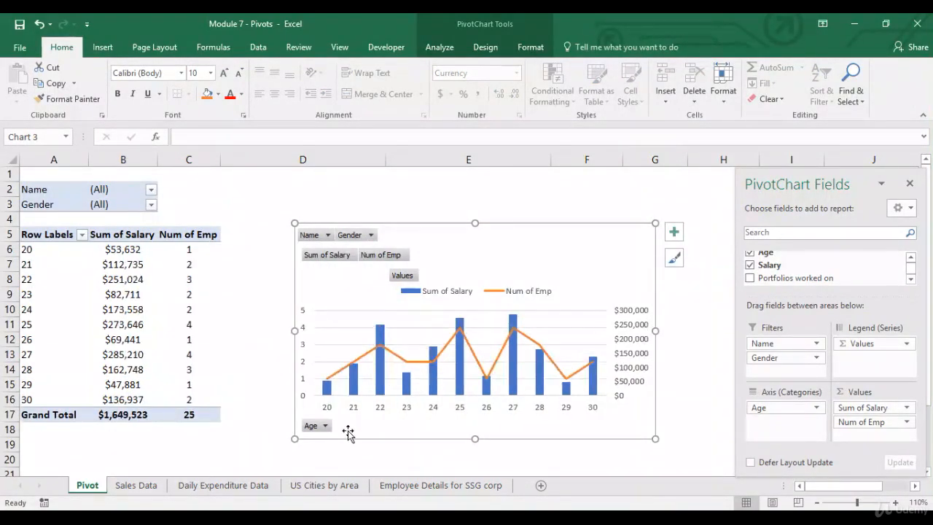
pyautogui.moveTo(379, 429)
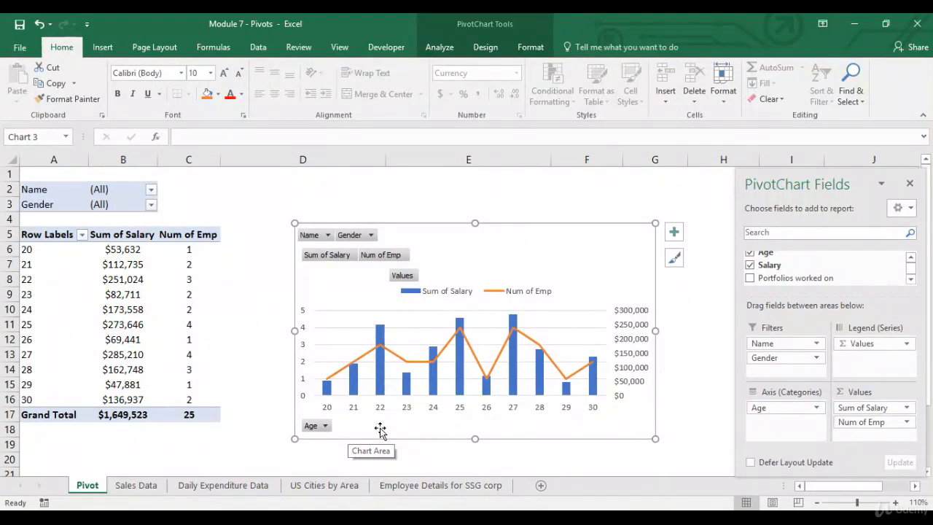
pyautogui.moveTo(389, 264)
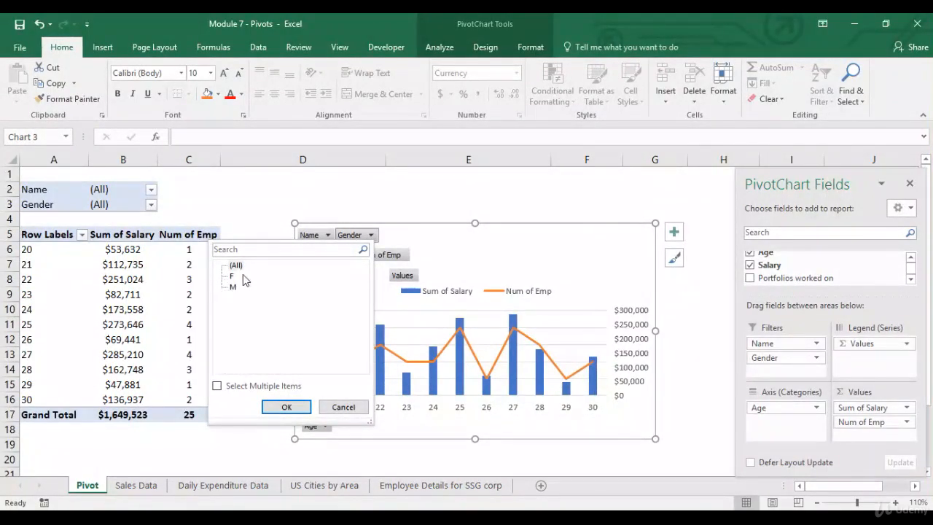
pyautogui.click(232, 286)
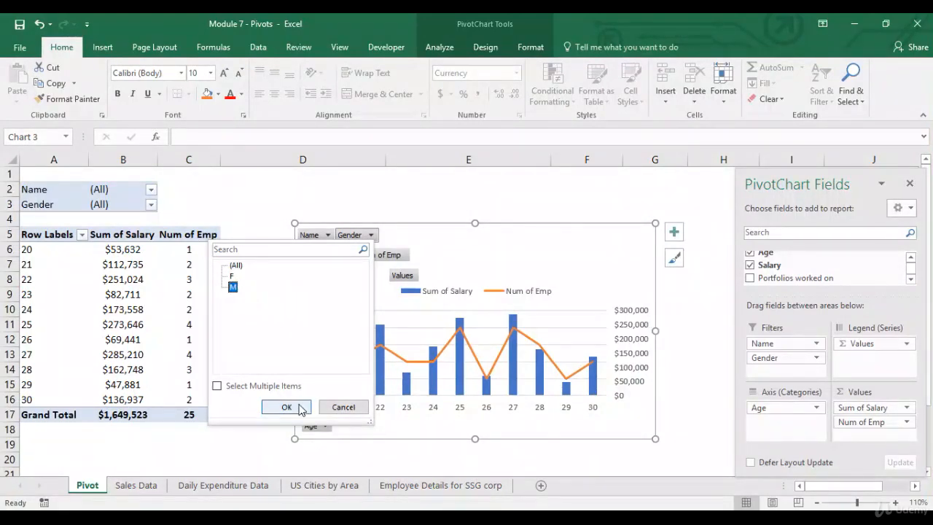
pyautogui.click(286, 407)
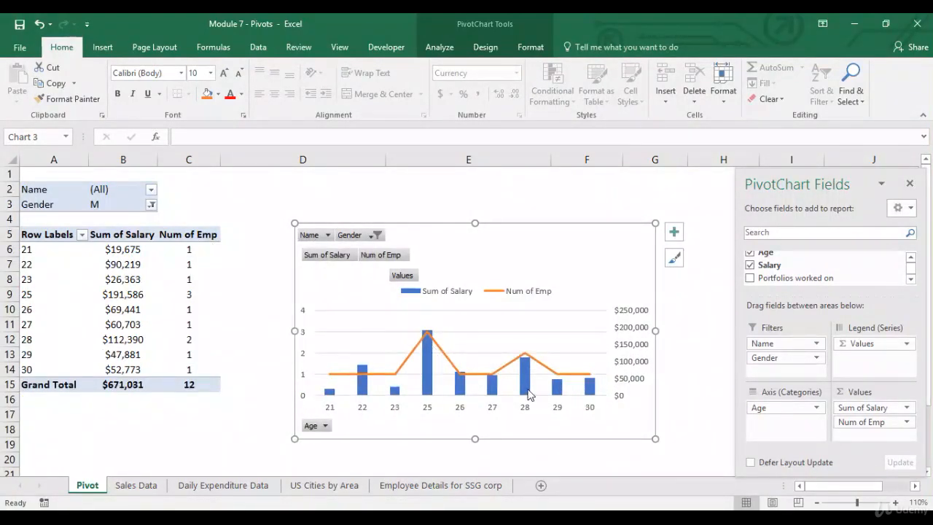
pyautogui.click(151, 204)
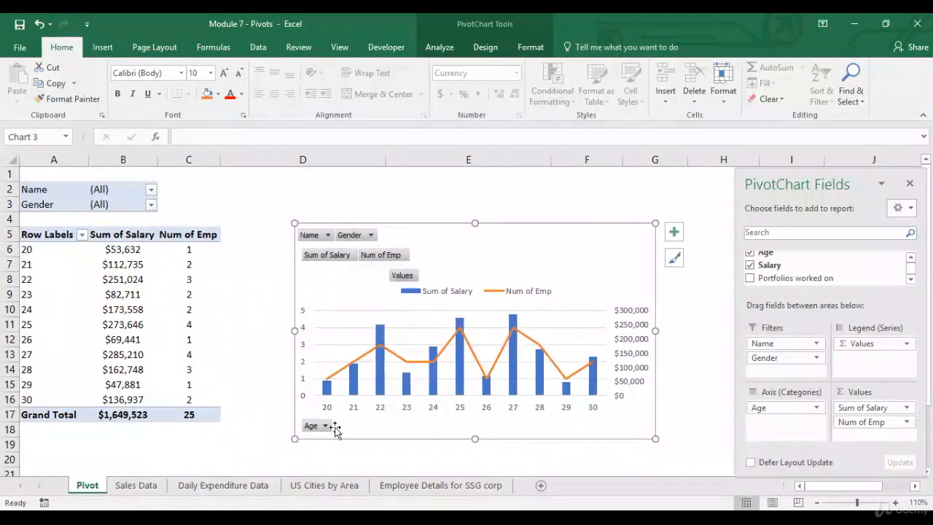
pyautogui.click(326, 425)
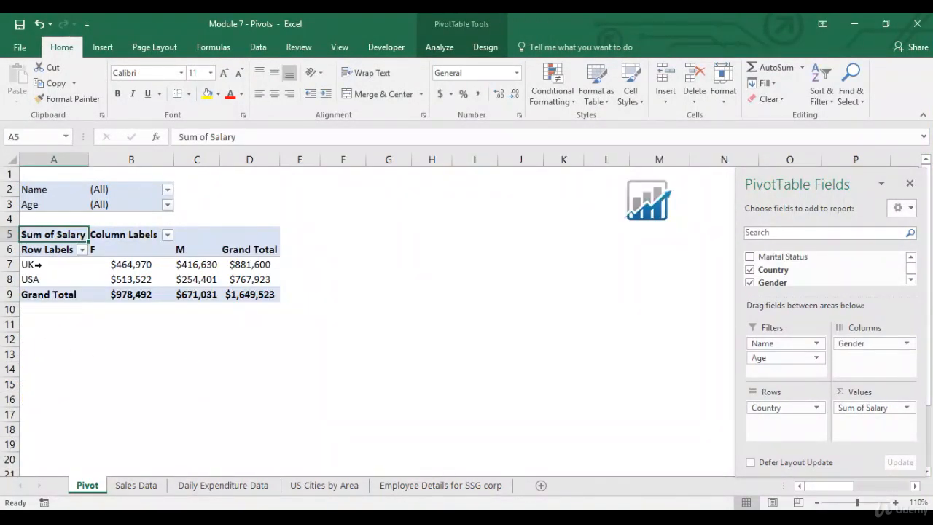
pyautogui.moveTo(190, 278)
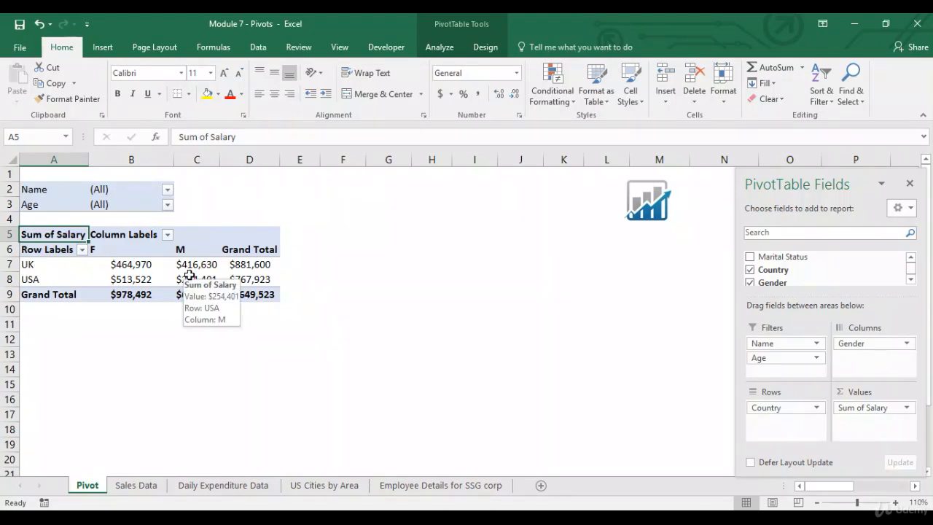
pyautogui.moveTo(111, 277)
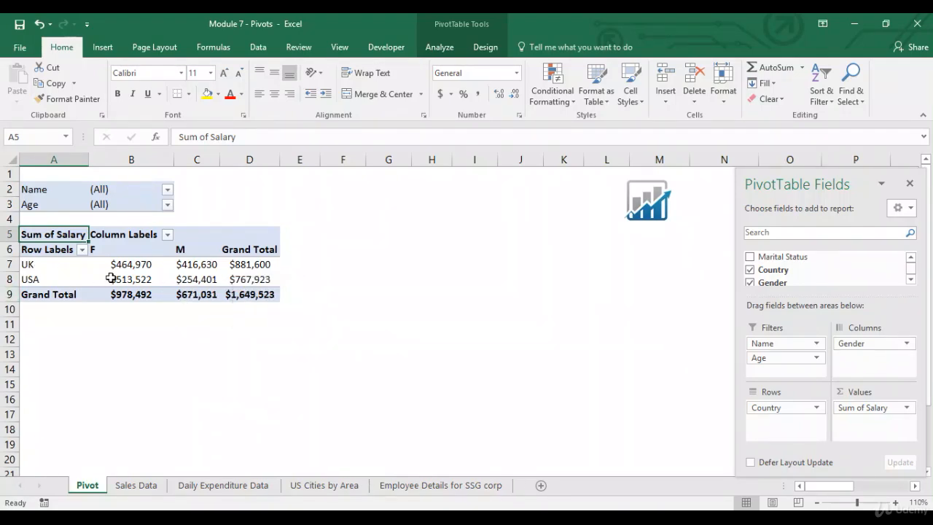
pyautogui.moveTo(49, 282)
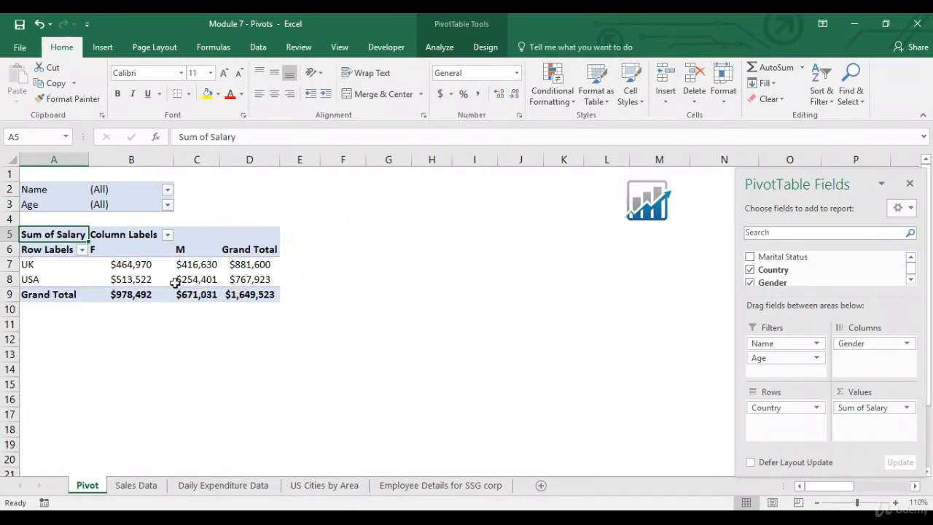
# Chart salary by country and gender, enlarge the PivotChart beside the table, and deselect it.
pyautogui.click(132, 279)
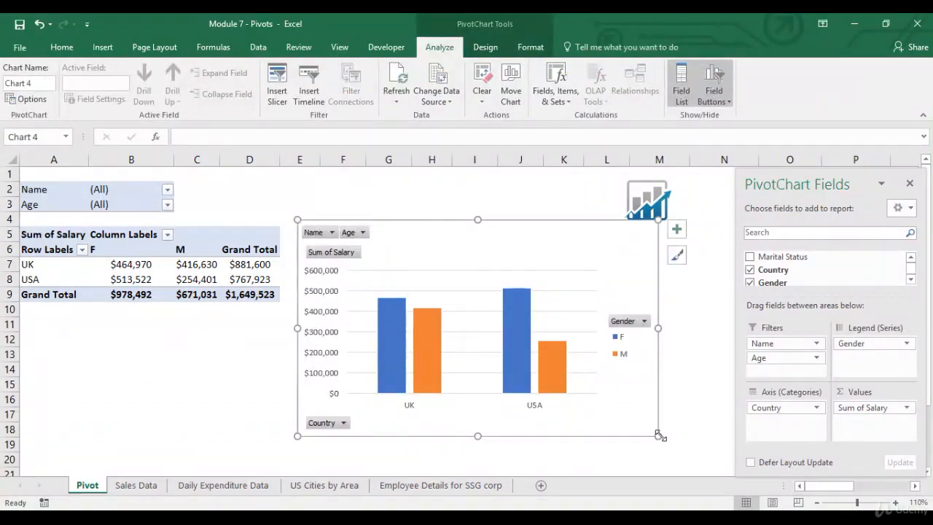
pyautogui.moveTo(658, 435); pyautogui.dragTo(692, 454)
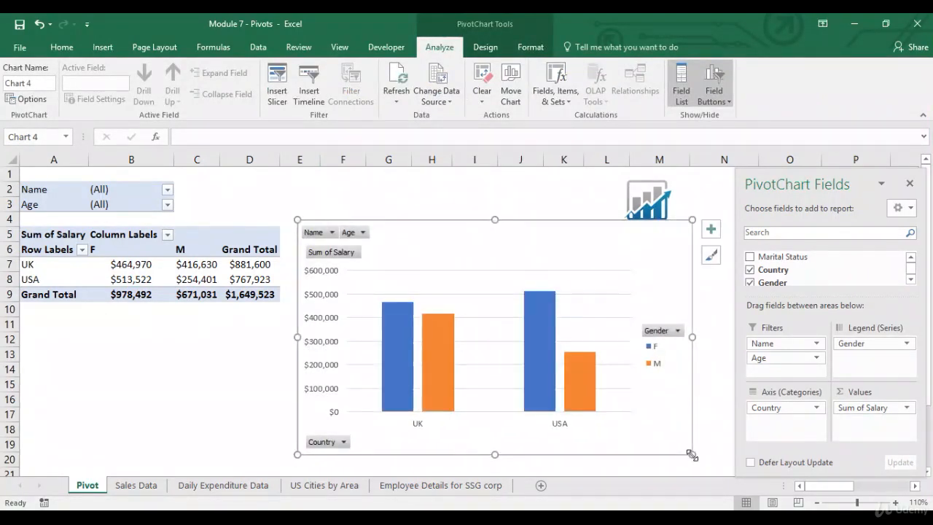
pyautogui.click(249, 354)
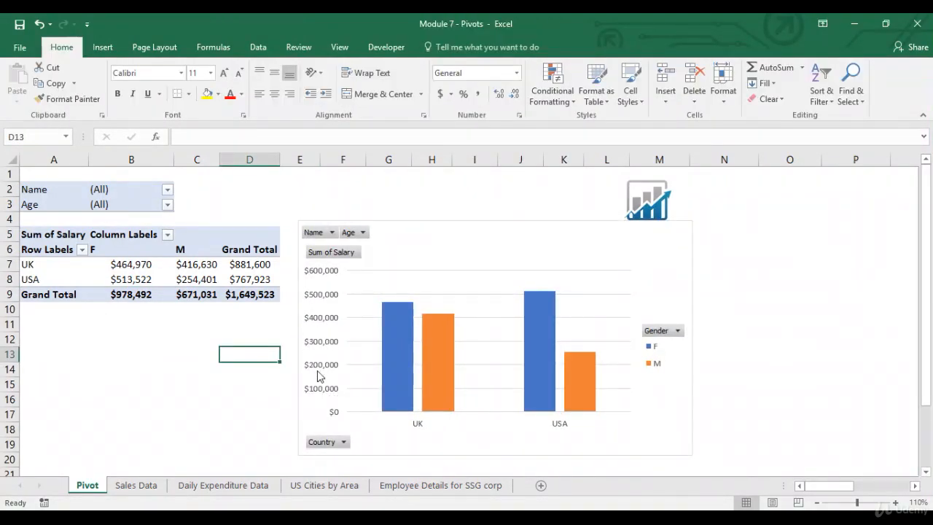
pyautogui.moveTo(315, 394)
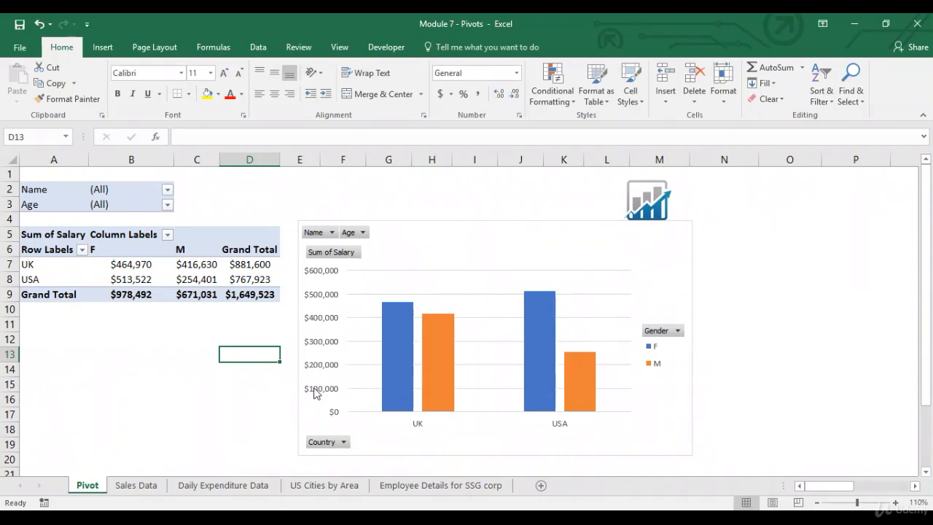
pyautogui.moveTo(553, 445)
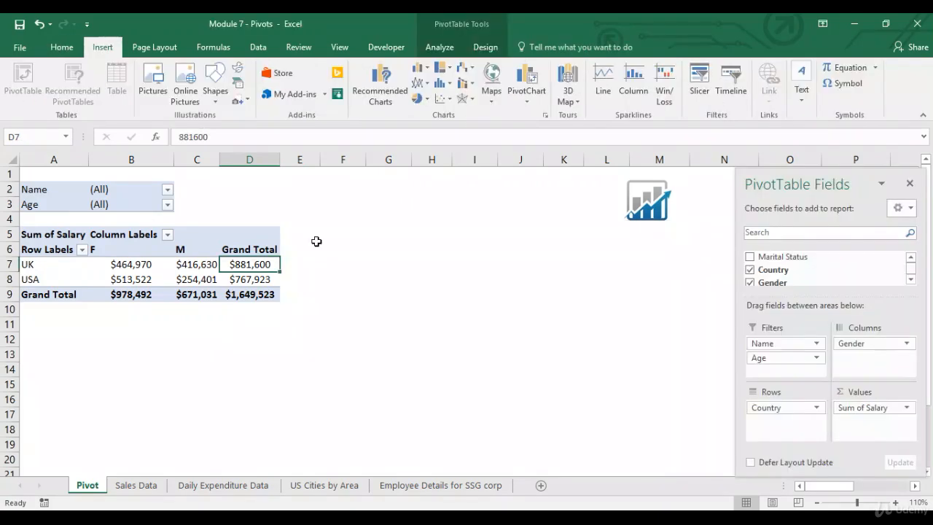
# Switch between the Home and Insert ribbons, click outside the pivot table, and open PivotTable Design.
pyautogui.click(61, 46)
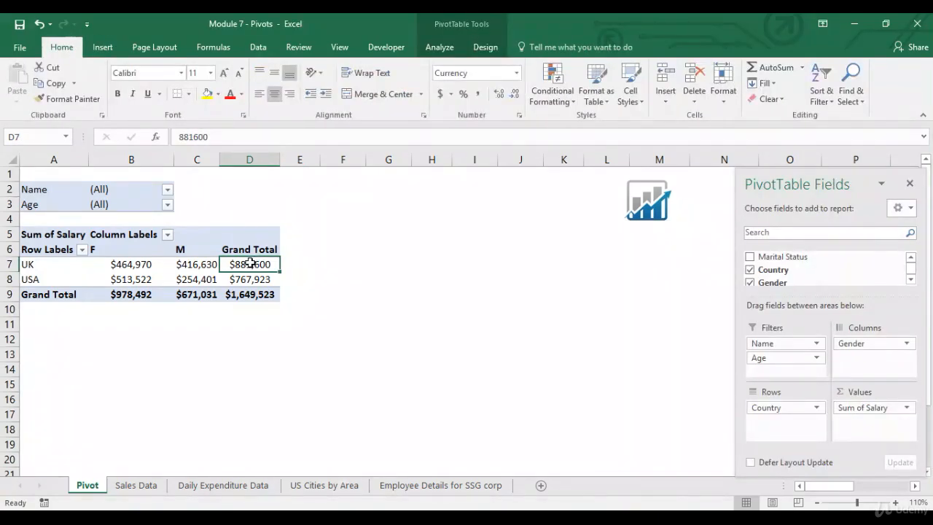
pyautogui.click(102, 46)
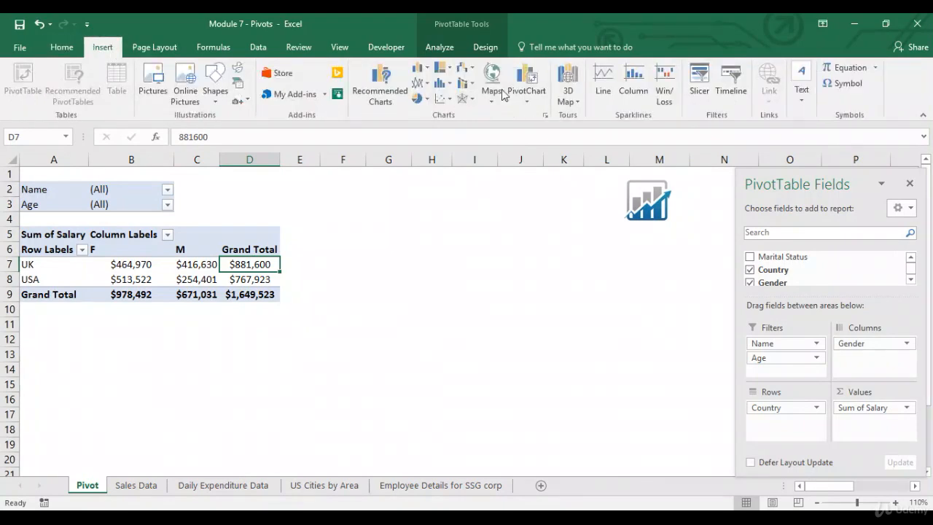
pyautogui.moveTo(202, 306)
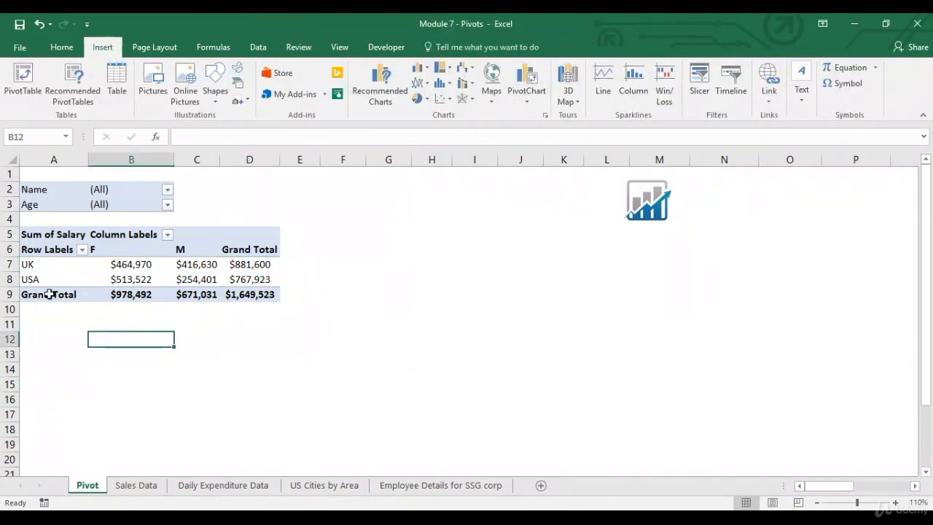
pyautogui.click(47, 293)
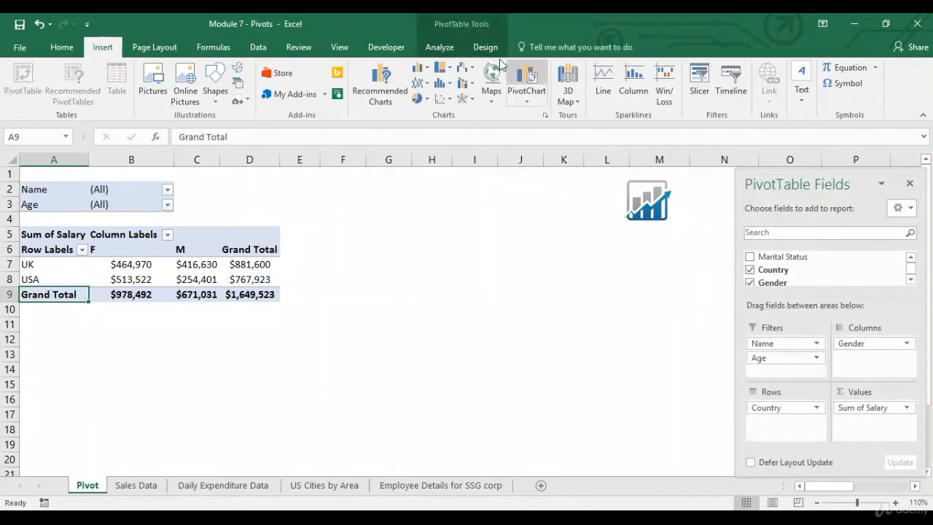
pyautogui.click(485, 46)
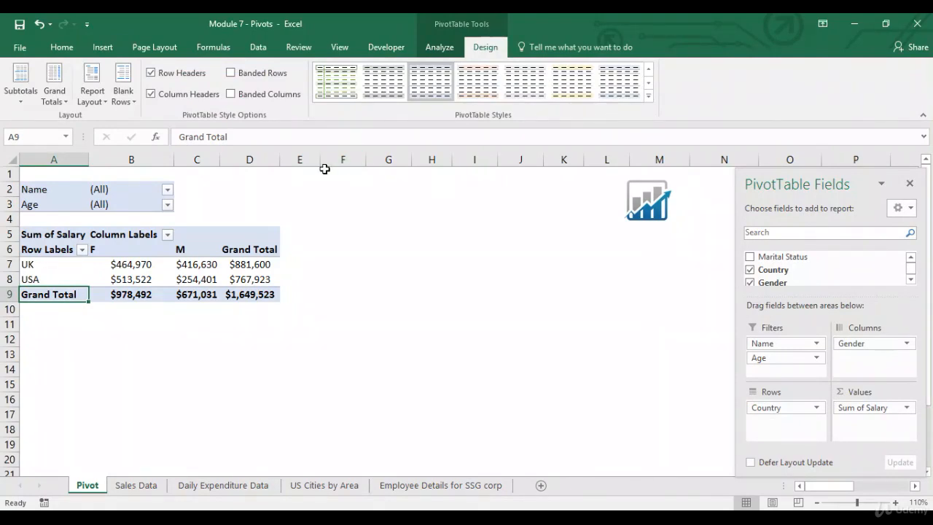
pyautogui.moveTo(96, 272)
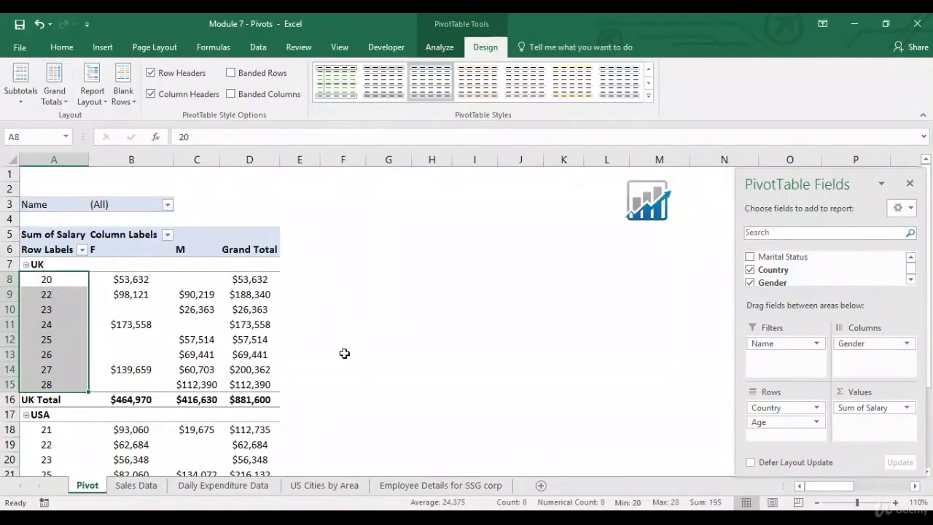
pyautogui.moveTo(810, 188)
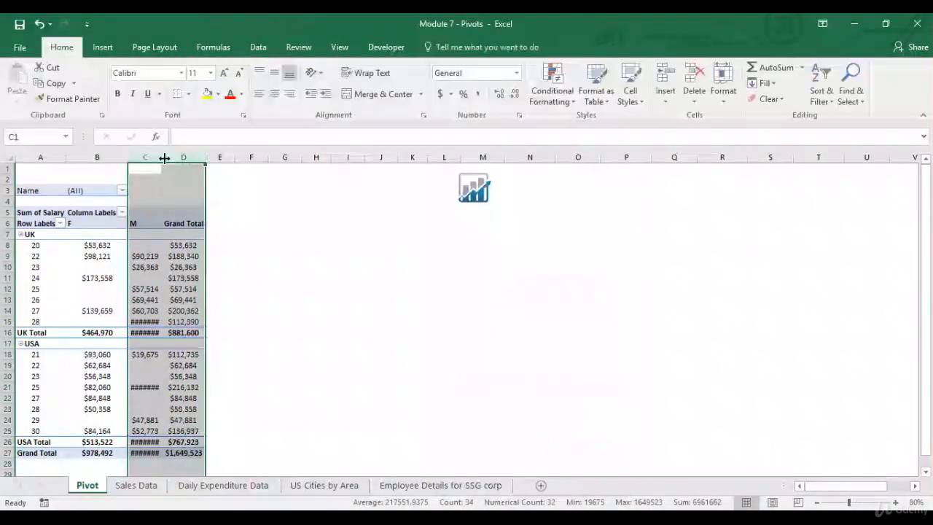
# Select the age labels under both countries and open the Design layout options.
pyautogui.click(41, 354)
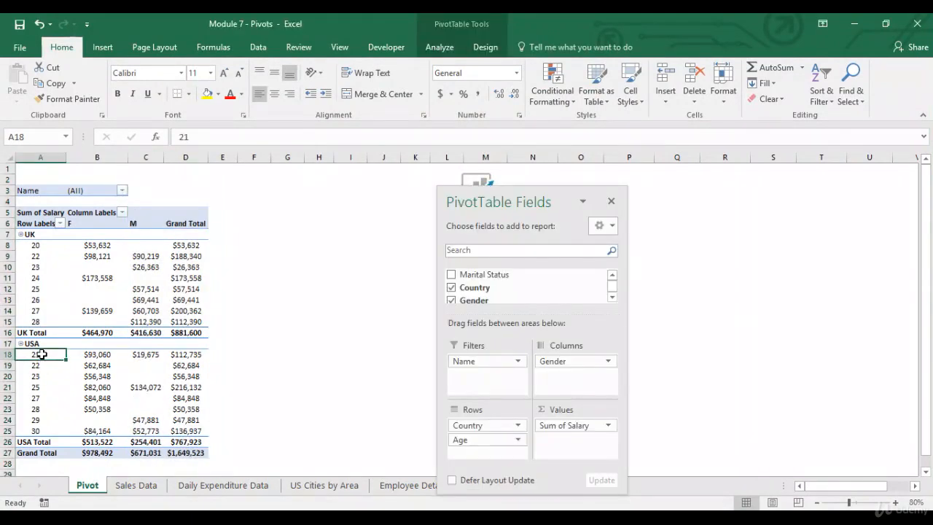
pyautogui.moveTo(40, 354); pyautogui.dragTo(40, 430)
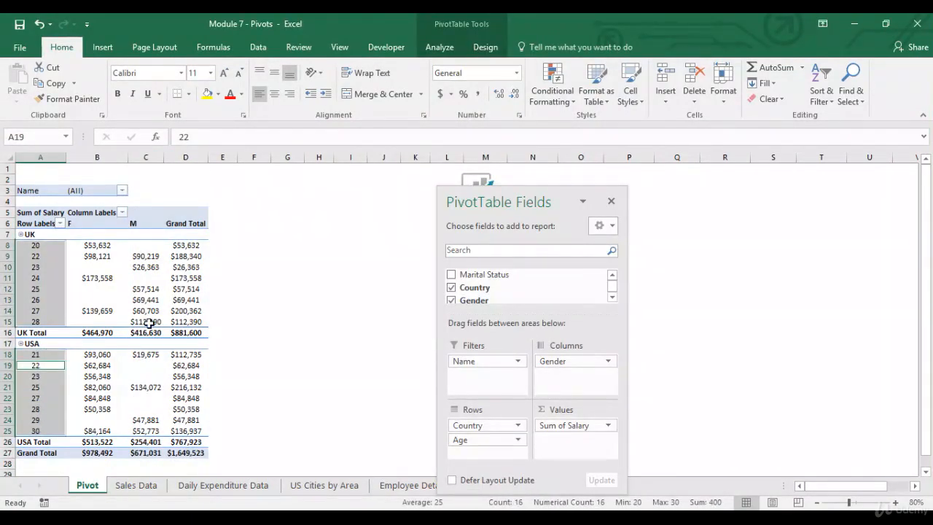
pyautogui.click(485, 47)
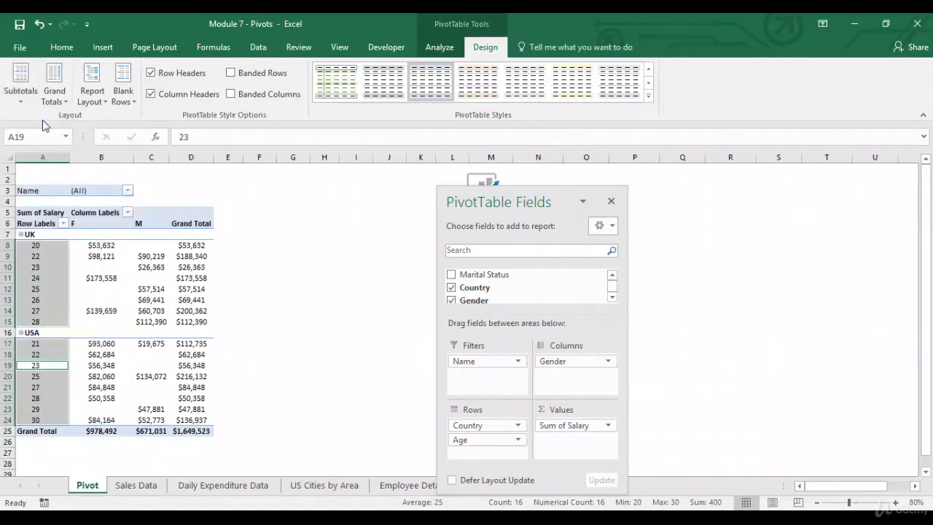
# Show all country subtotals at the bottom of each group.
pyautogui.click(20, 80)
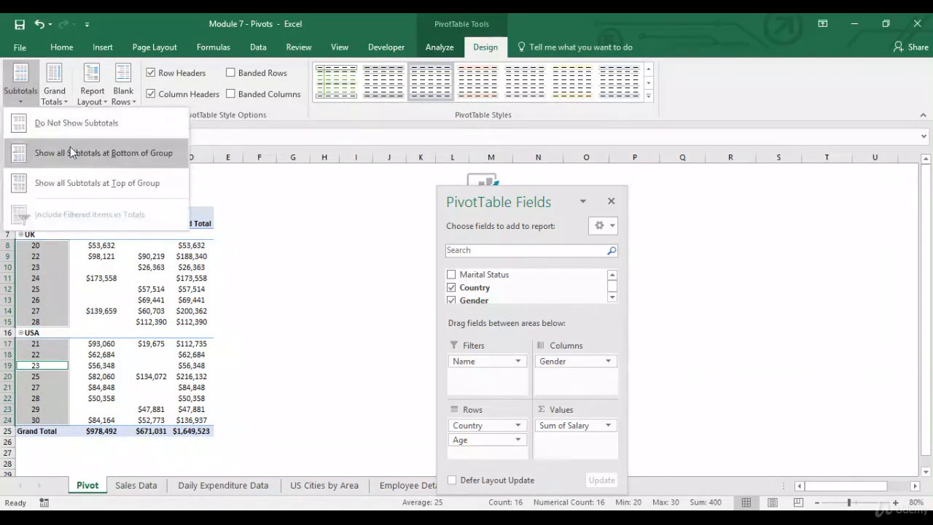
pyautogui.click(104, 153)
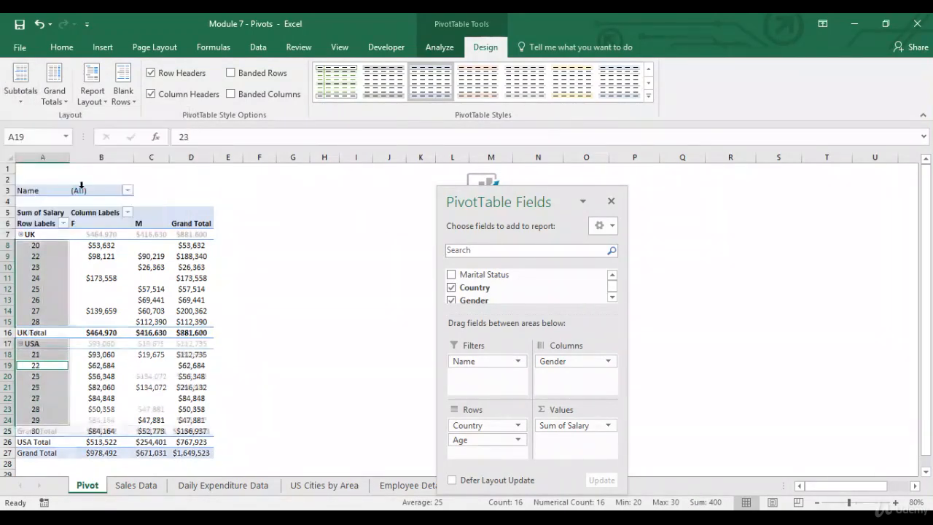
pyautogui.click(21, 81)
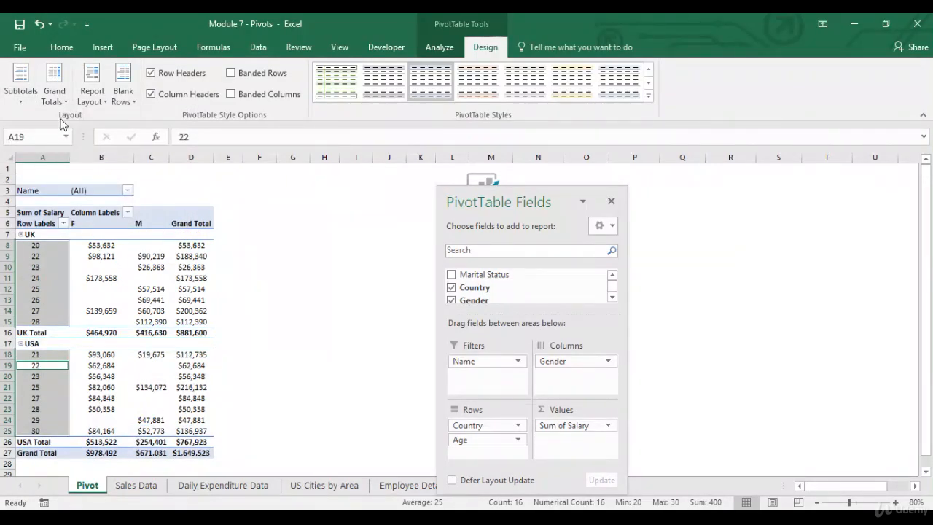
# Explore Grand Totals and Report Layout, then add and remove blank lines after each country.
pyautogui.click(54, 83)
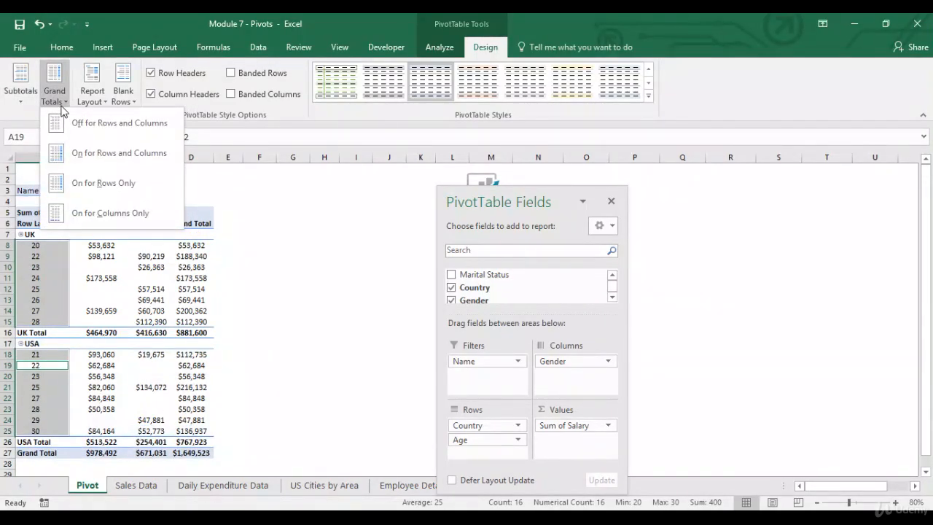
pyautogui.moveTo(91, 105)
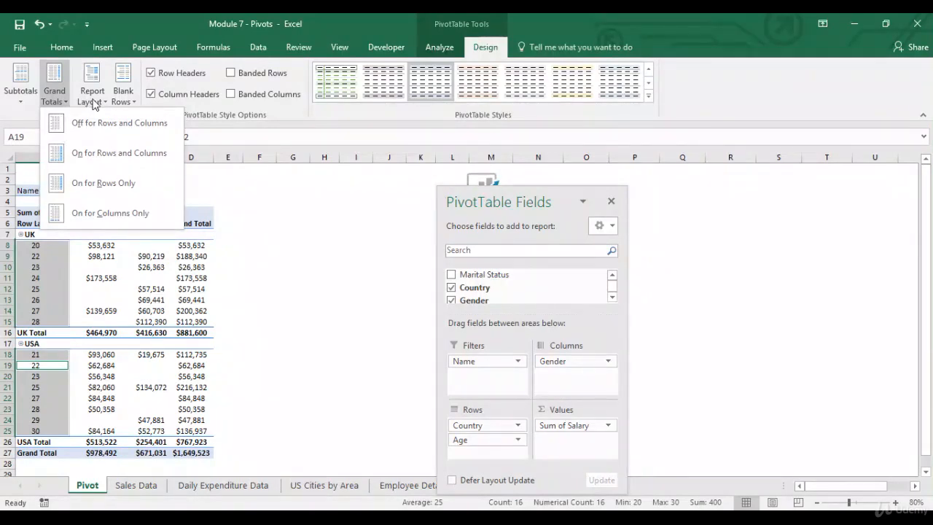
pyautogui.click(91, 81)
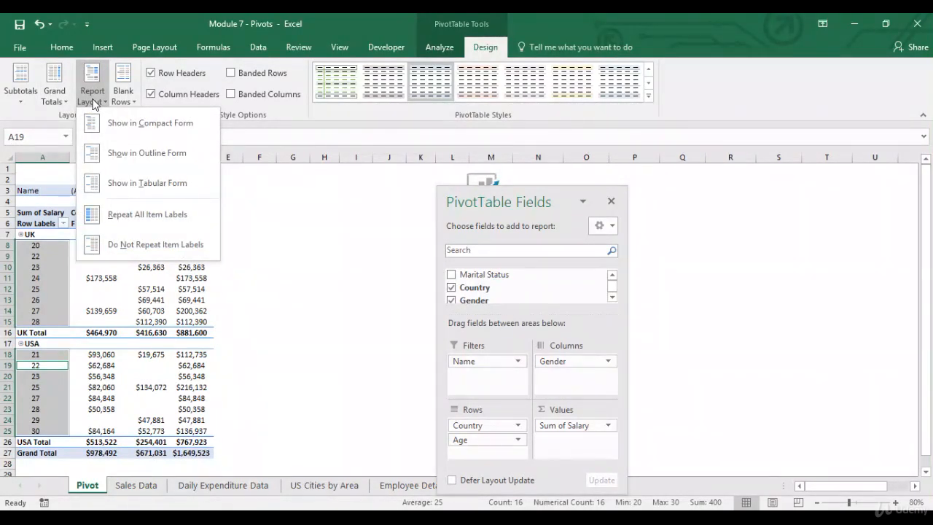
pyautogui.moveTo(124, 102)
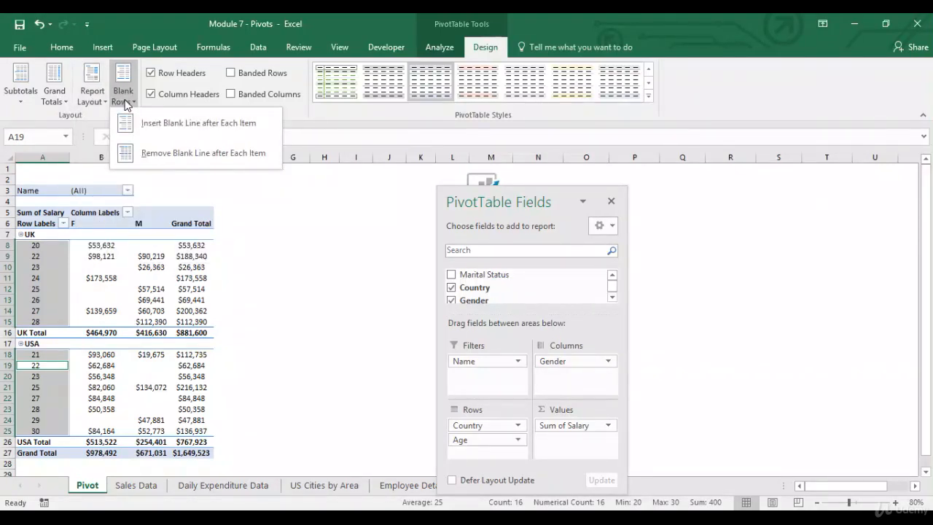
pyautogui.click(203, 153)
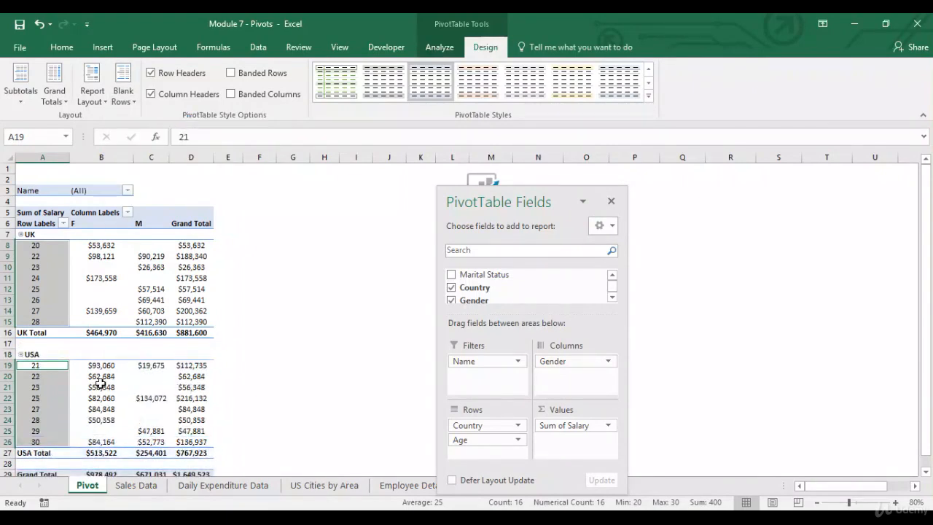
pyautogui.click(42, 342)
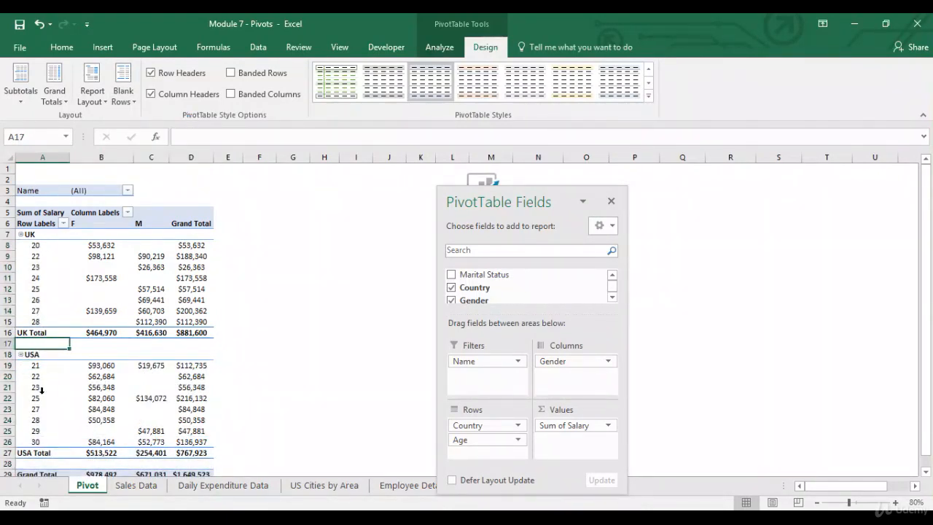
pyautogui.click(42, 463)
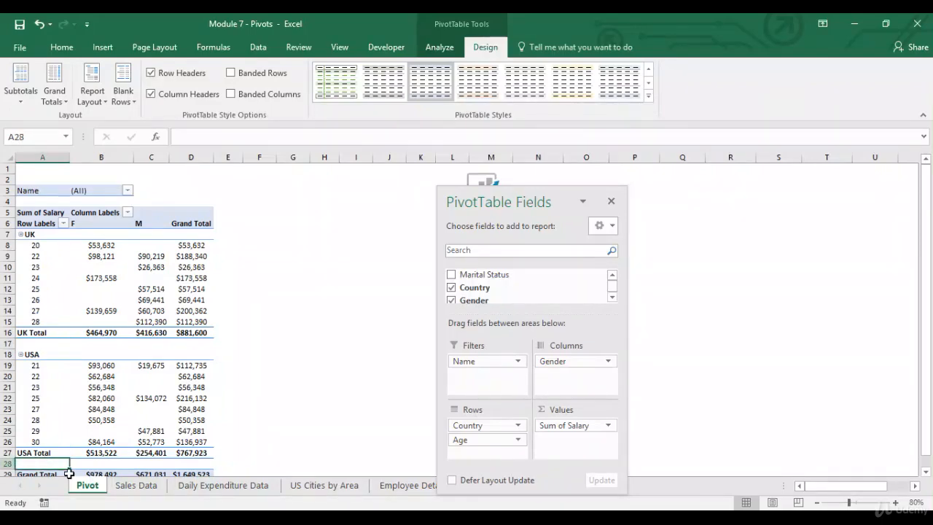
pyautogui.click(122, 82)
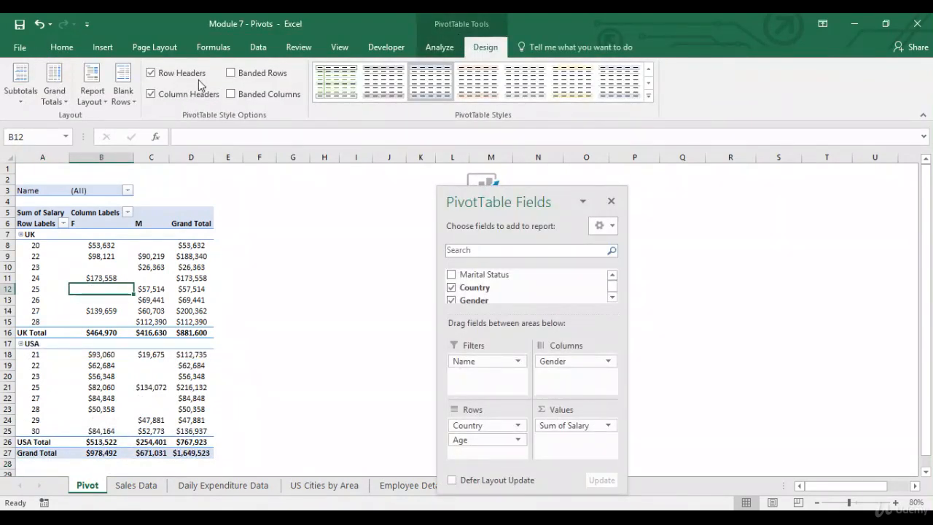
# Toggle the Row Headers and Column Headers style options off and back on.
pyautogui.click(151, 72)
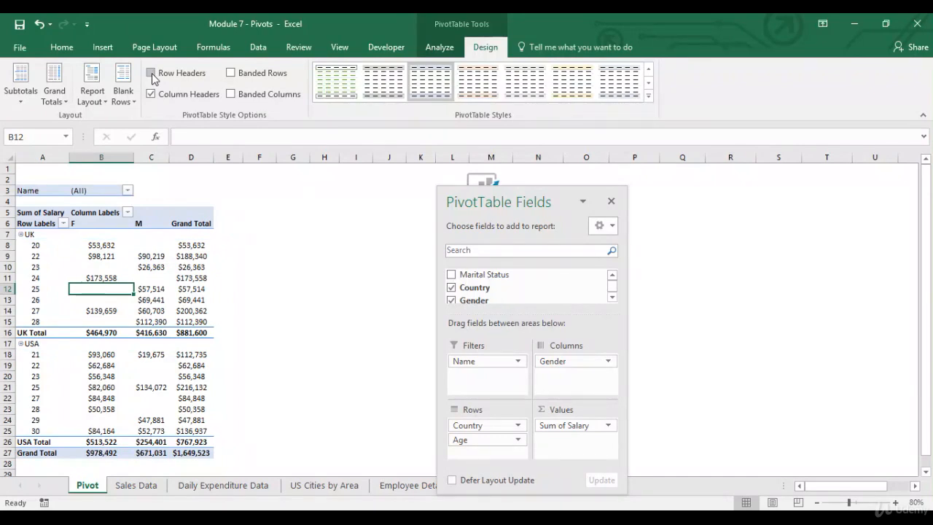
pyautogui.click(152, 73)
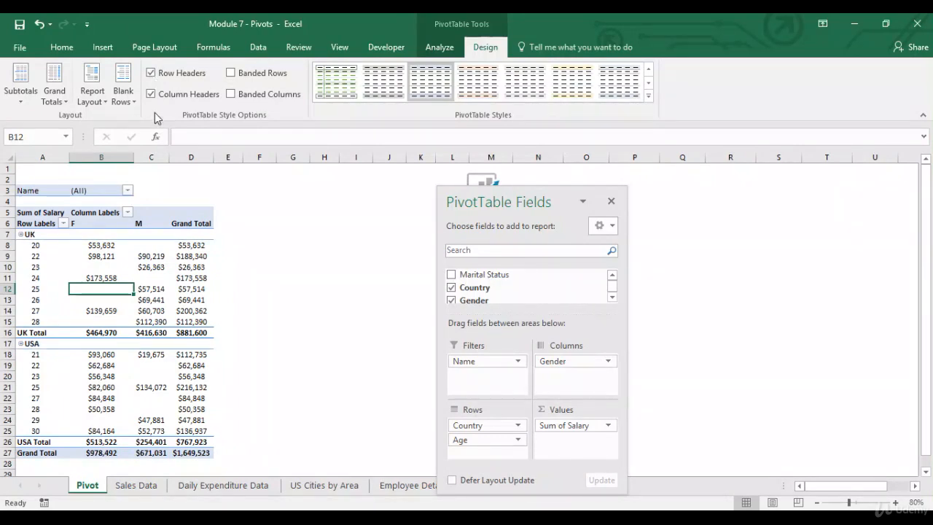
pyautogui.click(151, 94)
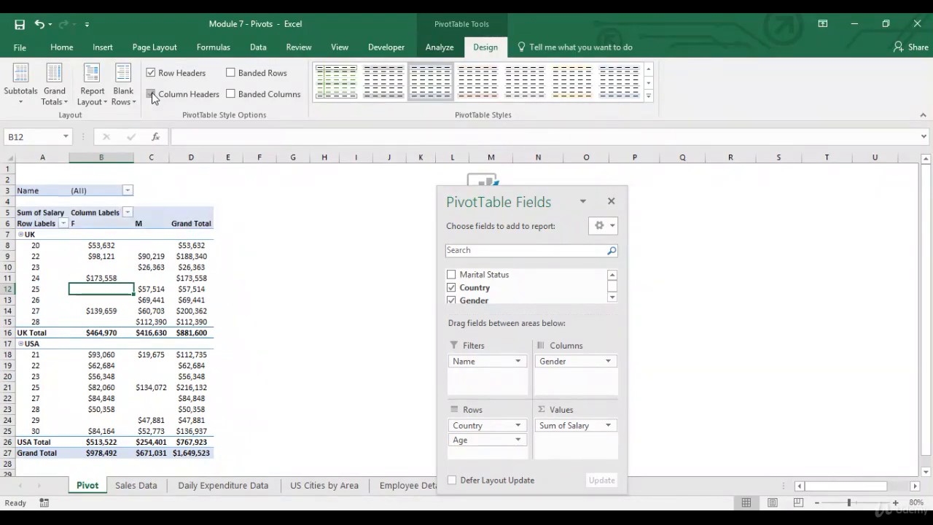
pyautogui.click(231, 72)
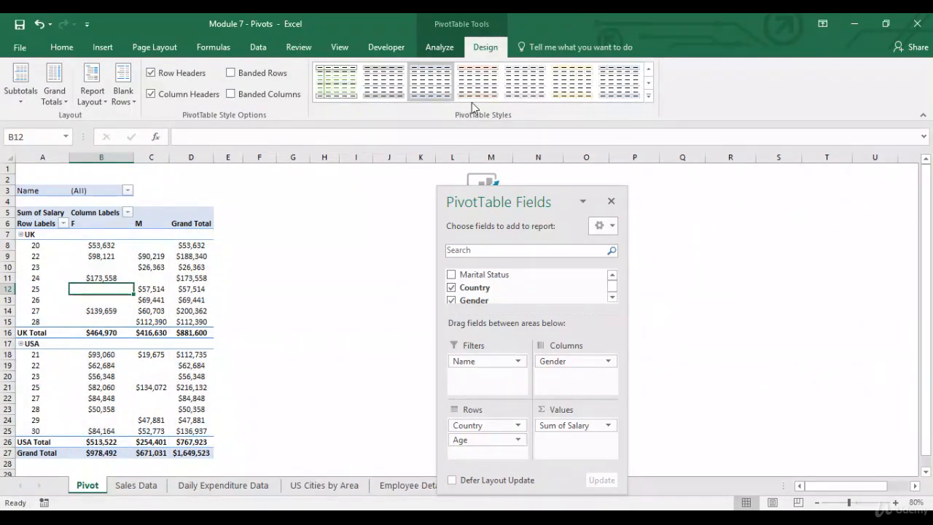
# Apply a grey Medium PivotTable style from the styles gallery.
pyautogui.click(336, 82)
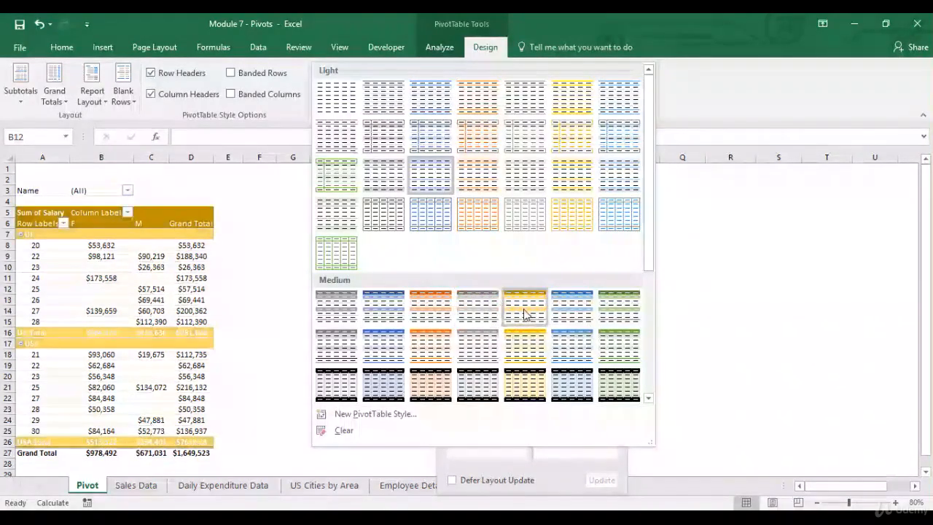
pyautogui.click(524, 304)
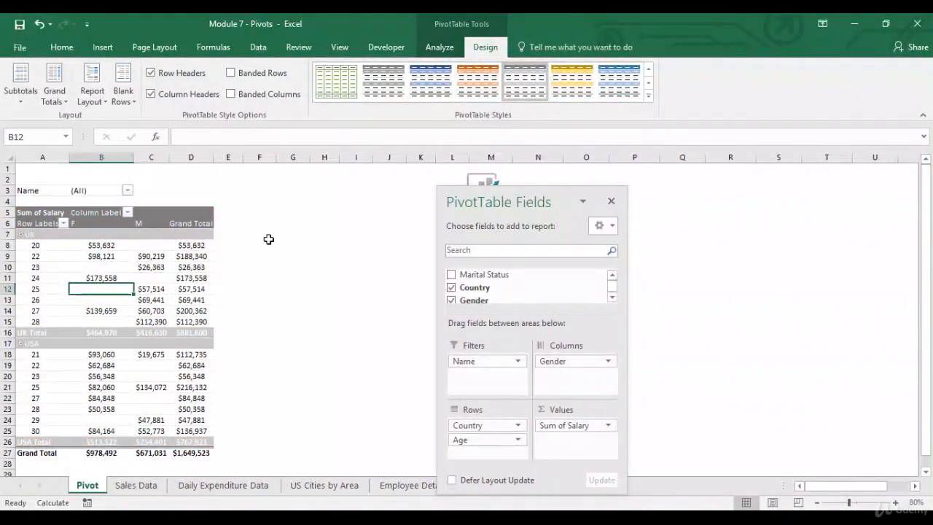
pyautogui.click(439, 47)
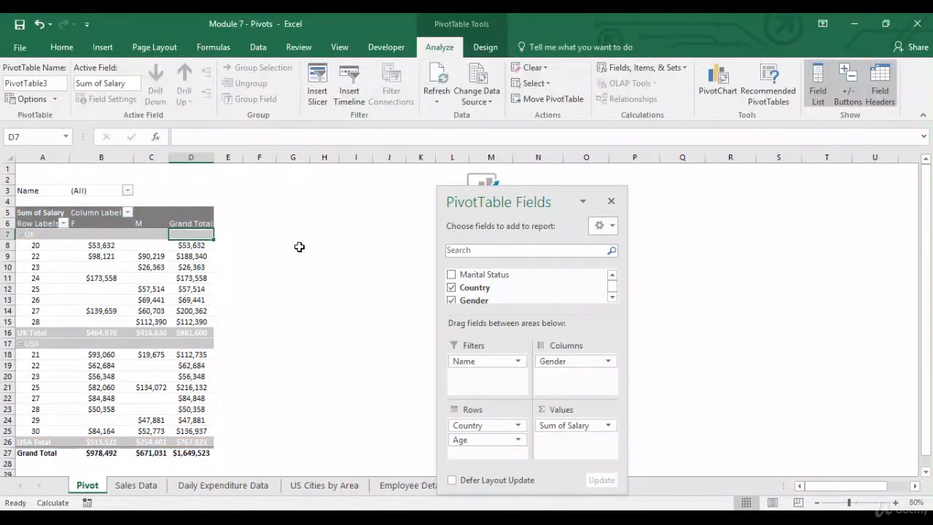
pyautogui.moveTo(249, 218)
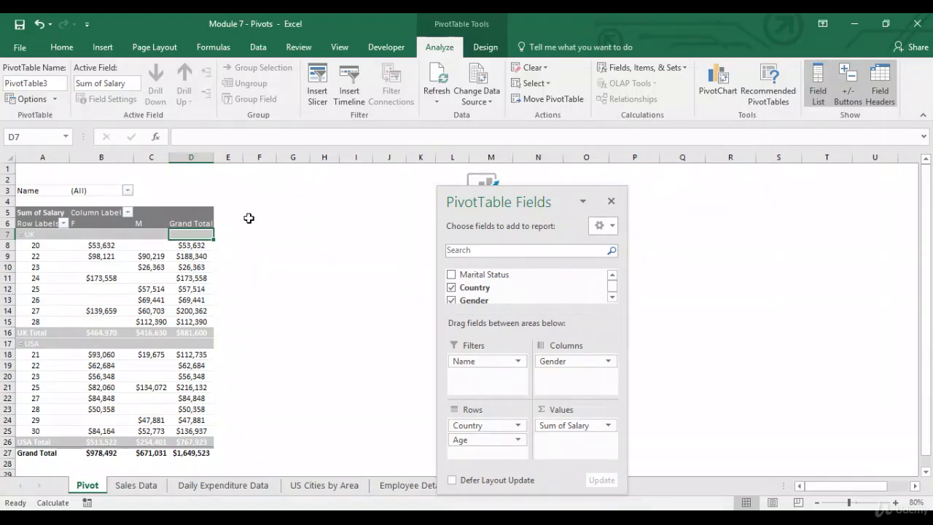
# Select the Name report filter and open the Insert Slicer field list.
pyautogui.click(28, 190)
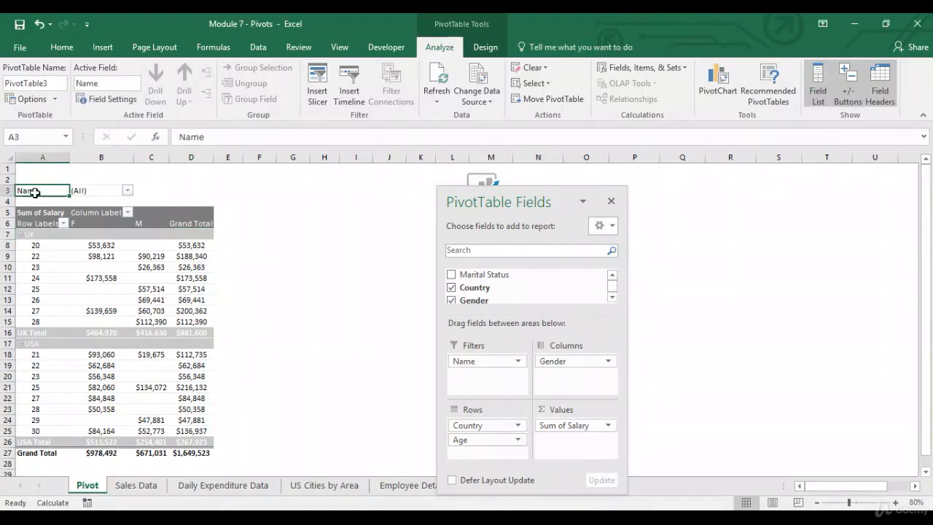
pyautogui.moveTo(374, 277)
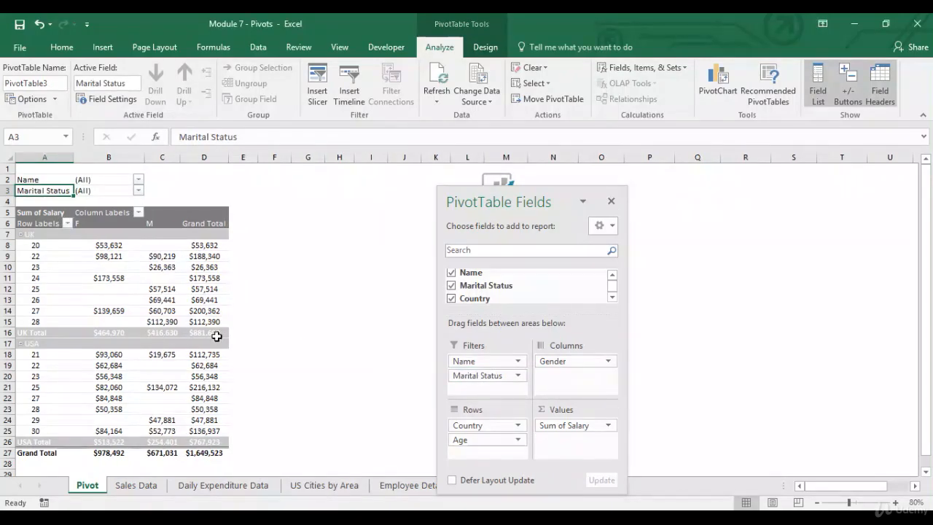
pyautogui.click(316, 80)
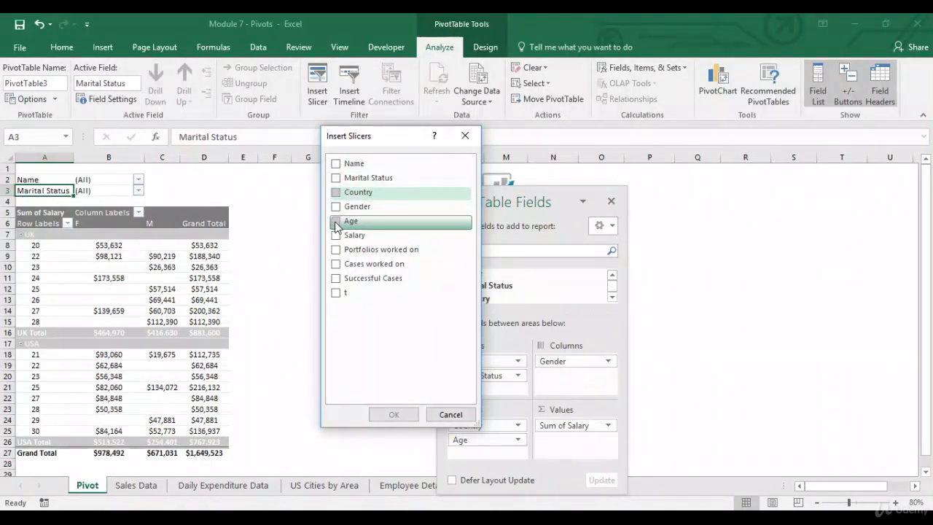
# Add an Age slicer and move it beside the pivot table.
pyautogui.click(335, 221)
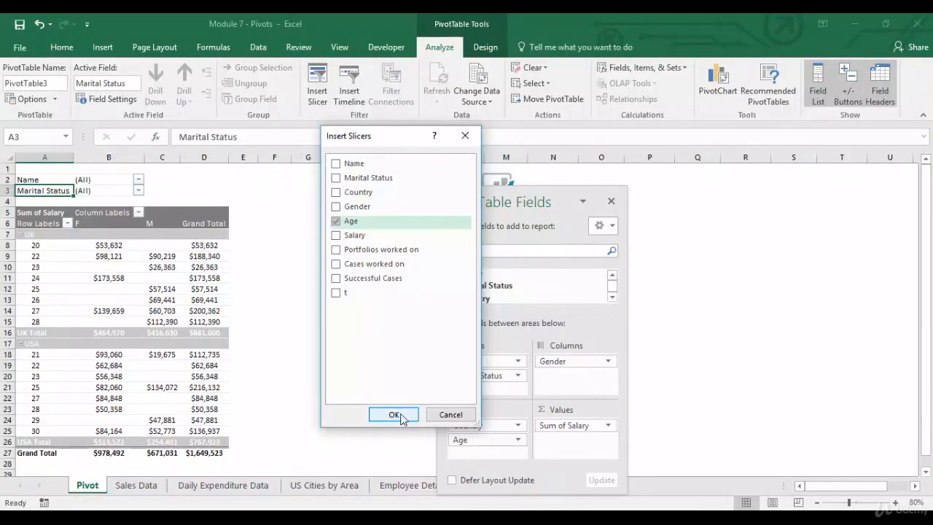
pyautogui.click(393, 413)
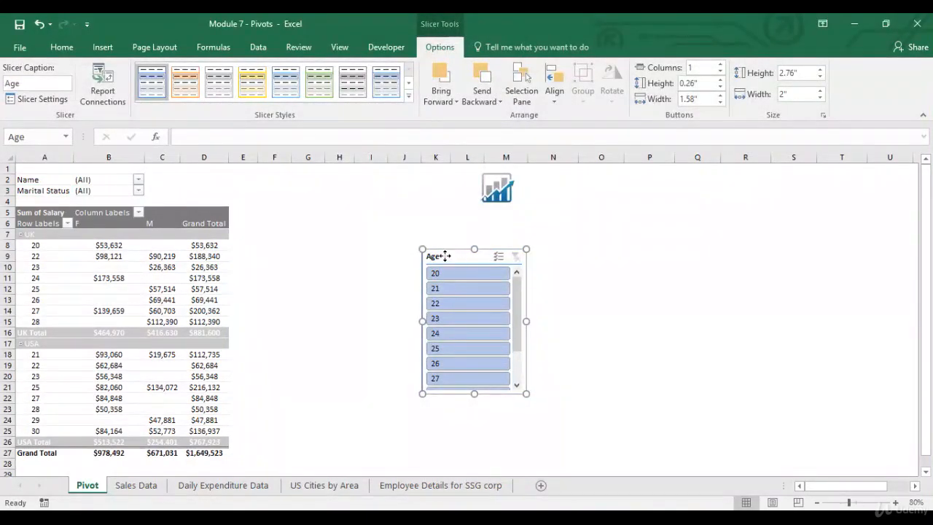
pyautogui.moveTo(474, 321); pyautogui.dragTo(350, 281)
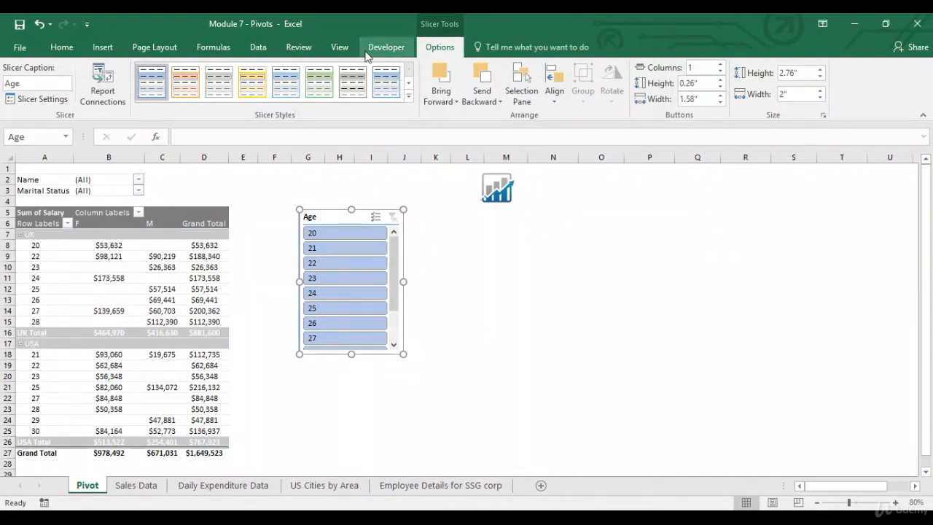
pyautogui.click(204, 256)
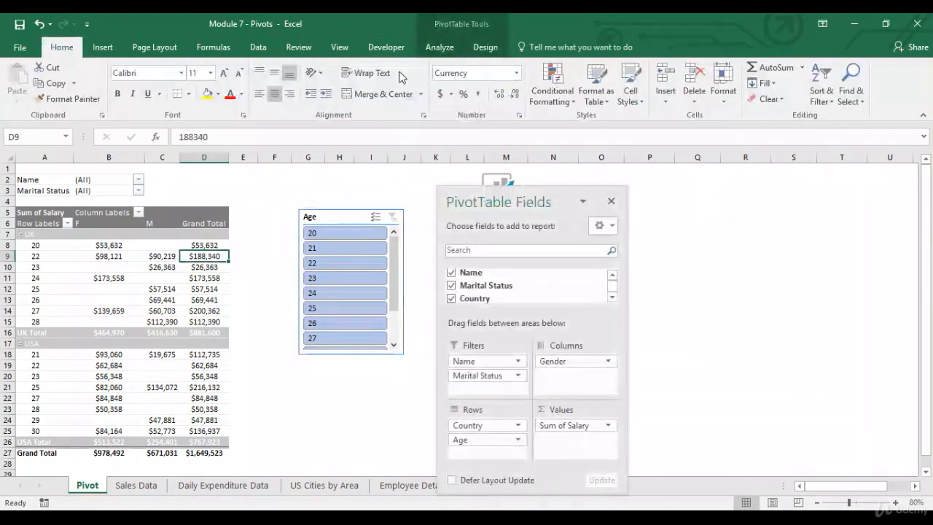
# Add a Marital Status slicer and filter the pivot to age 20 single employees.
pyautogui.click(317, 82)
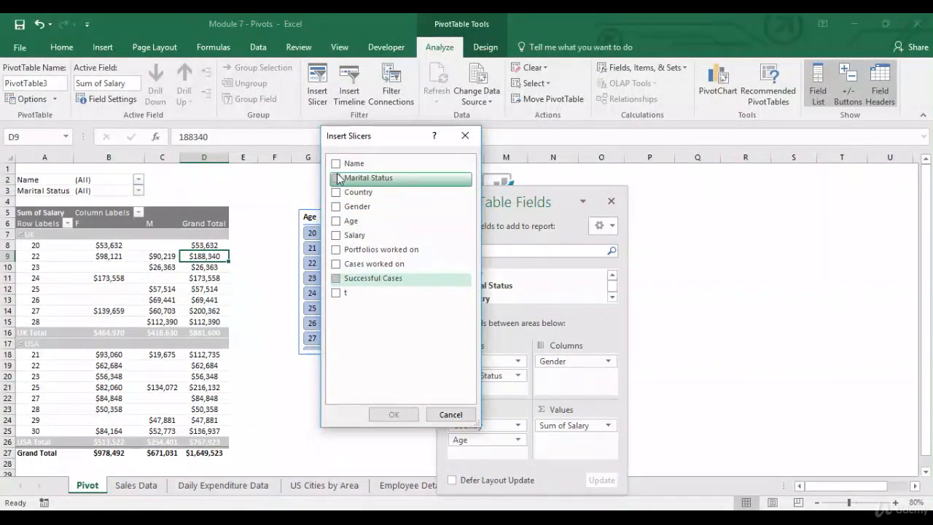
pyautogui.click(336, 177)
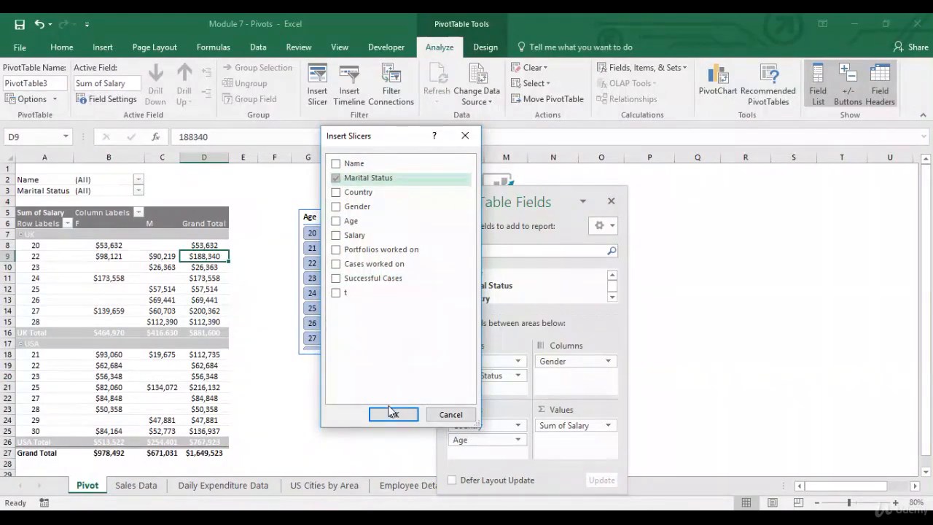
pyautogui.click(392, 413)
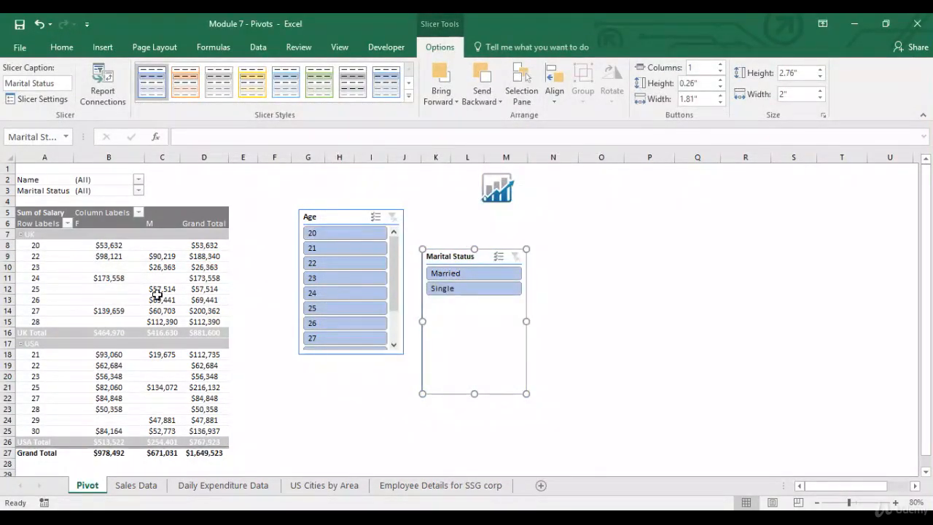
pyautogui.click(312, 232)
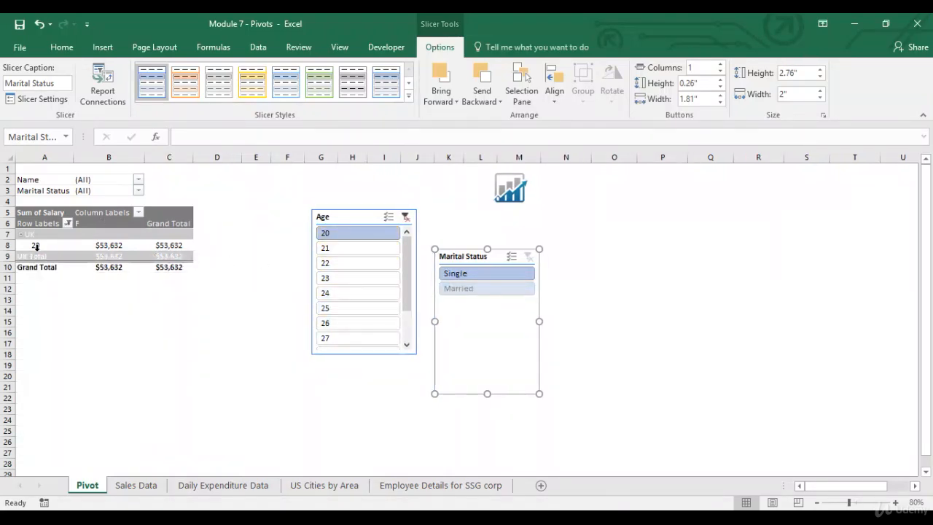
pyautogui.moveTo(387, 216)
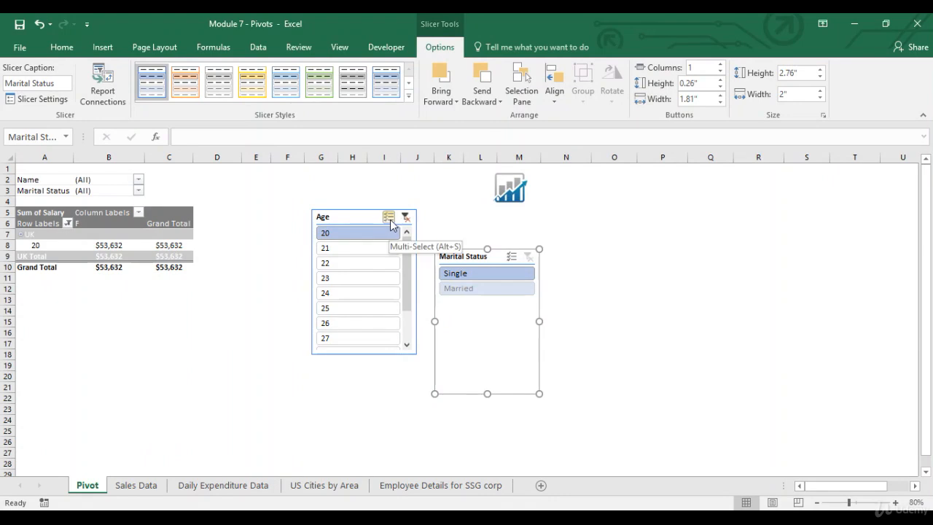
# Multi-select ages 24 and 30, cancel the Name dropdown, then delete both slicers.
pyautogui.click(340, 247)
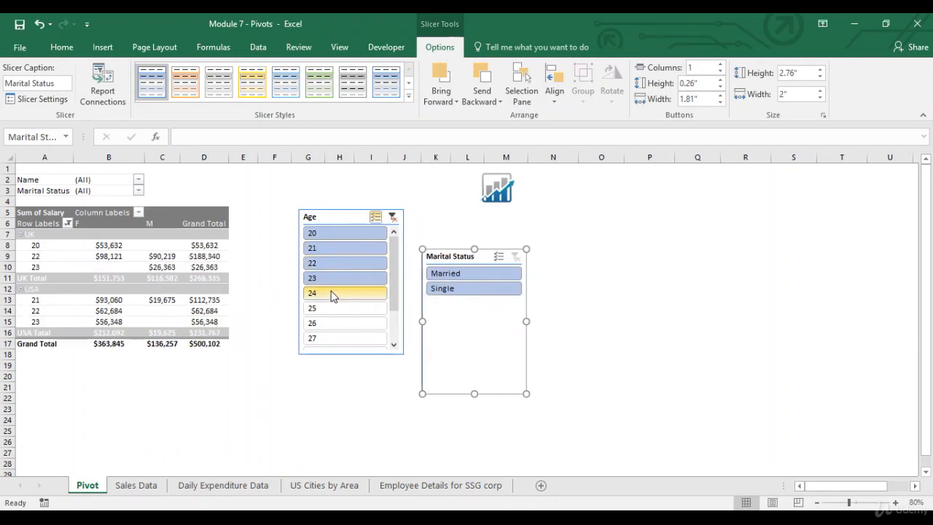
pyautogui.click(344, 307)
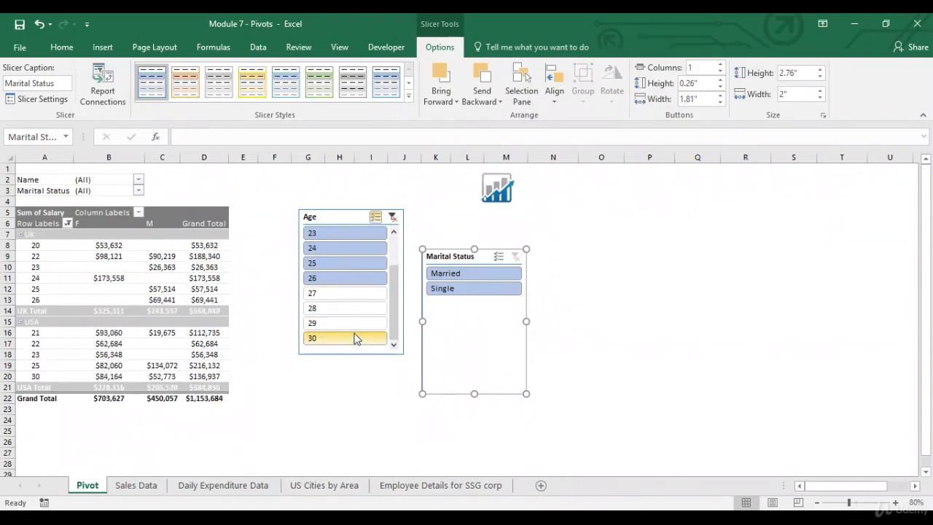
pyautogui.click(473, 288)
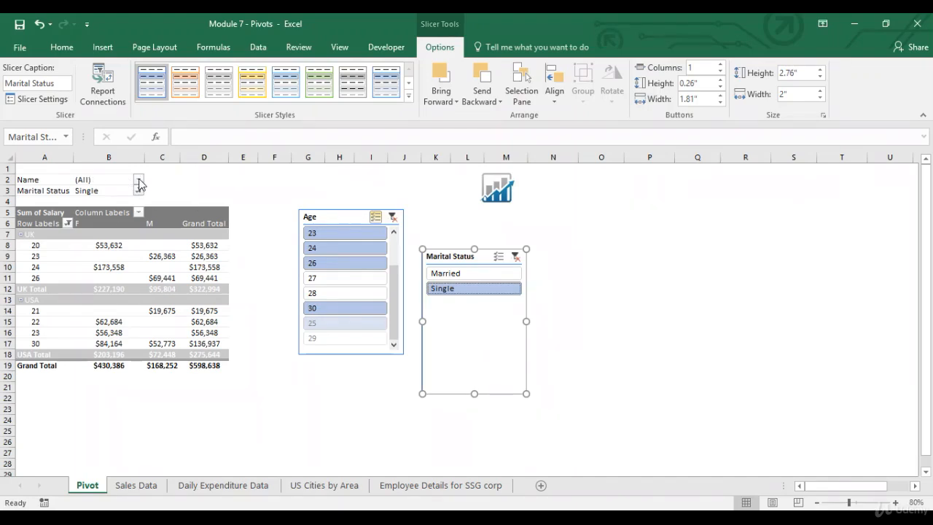
pyautogui.click(139, 179)
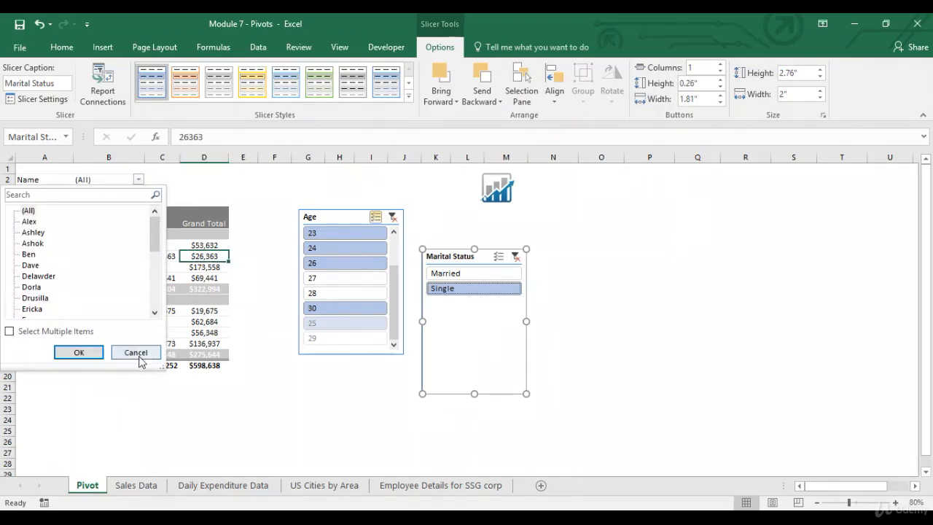
pyautogui.click(79, 352)
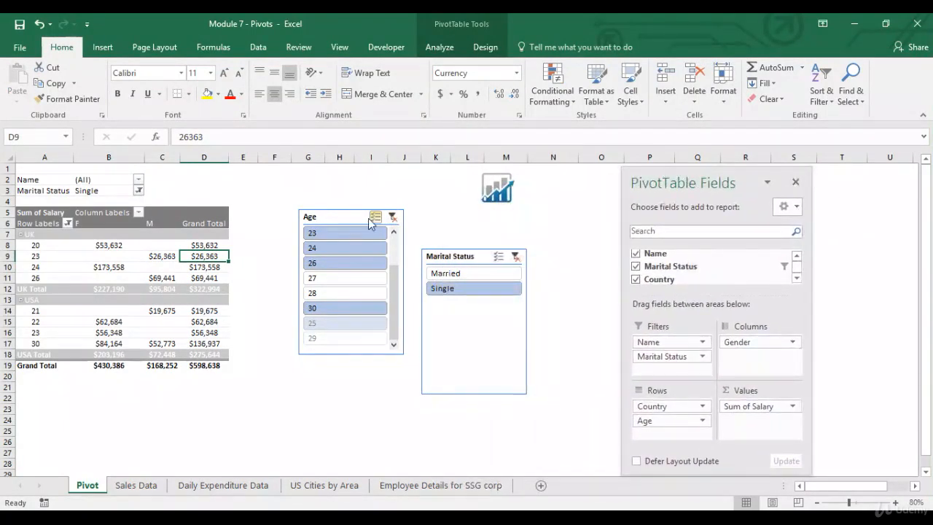
pyautogui.click(342, 215)
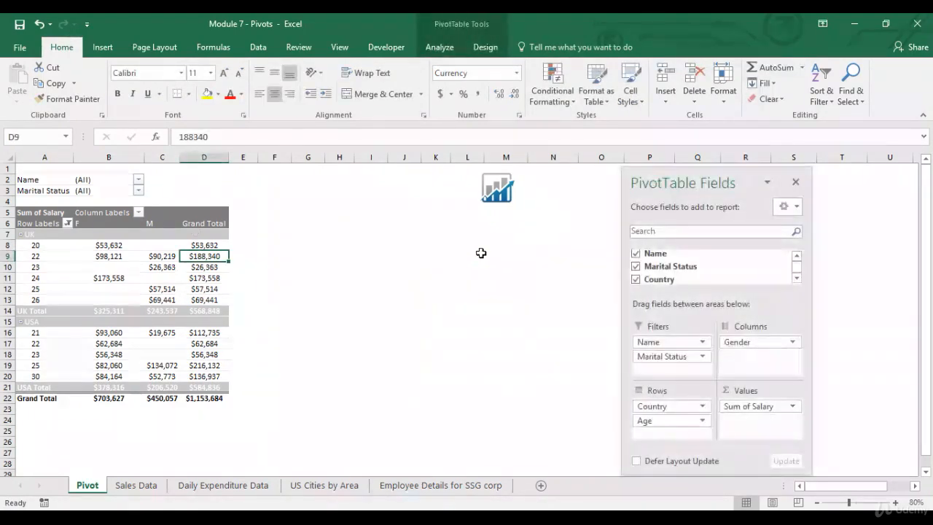
# Clear the Age filter from the Row Labels dropdown so ages 27–29 reappear.
pyautogui.click(204, 278)
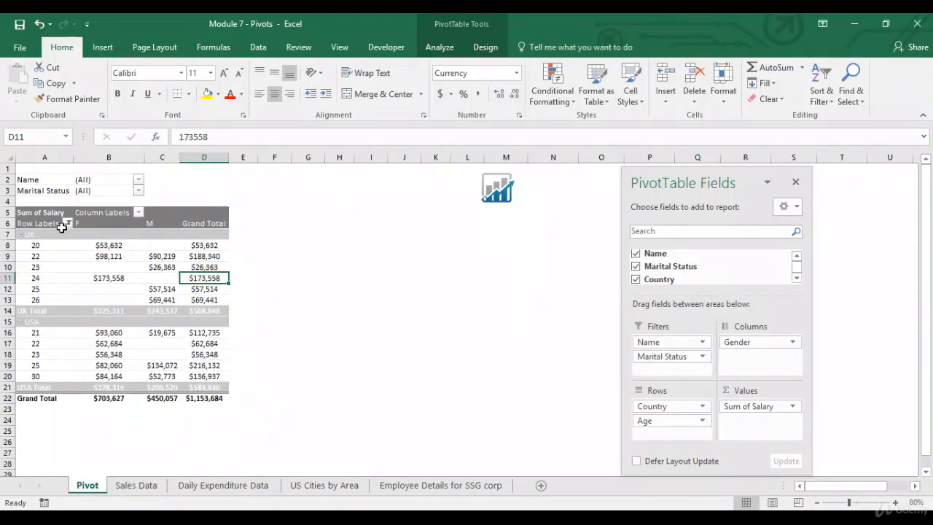
pyautogui.click(67, 223)
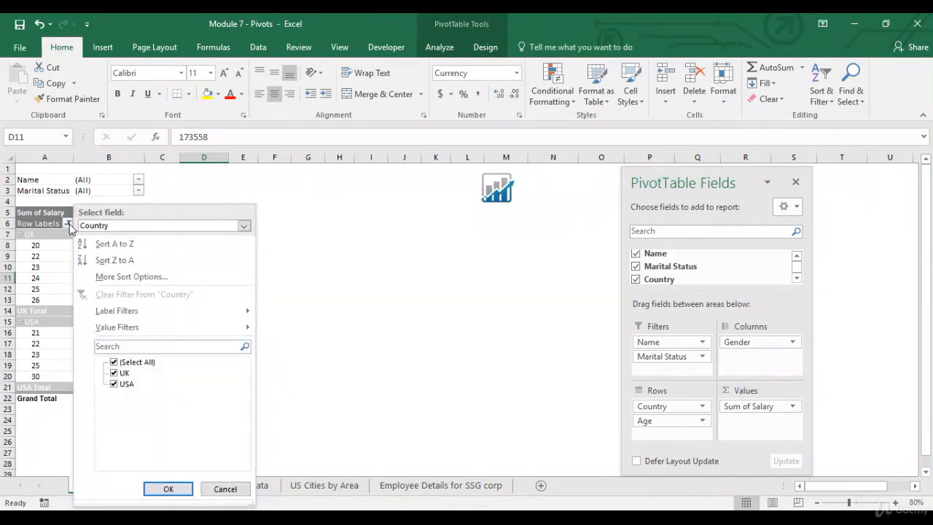
pyautogui.moveTo(567, 394)
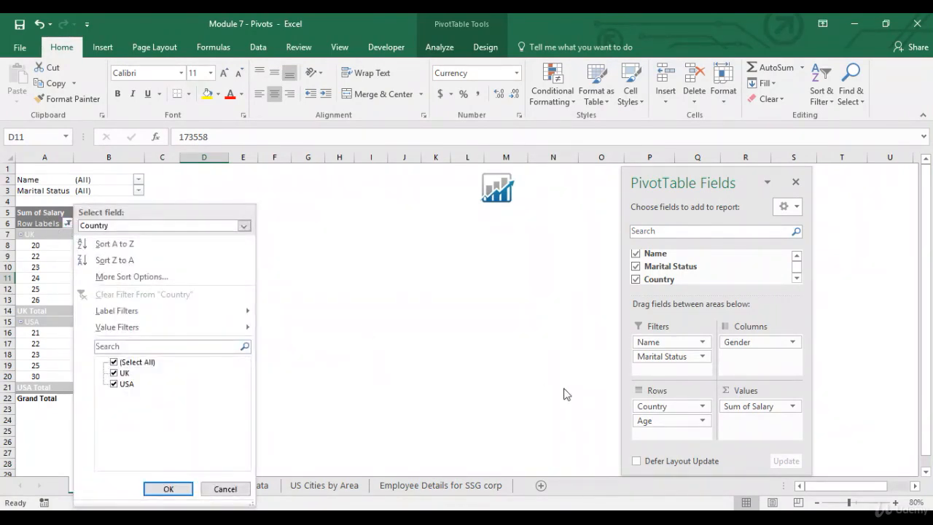
pyautogui.moveTo(432, 336)
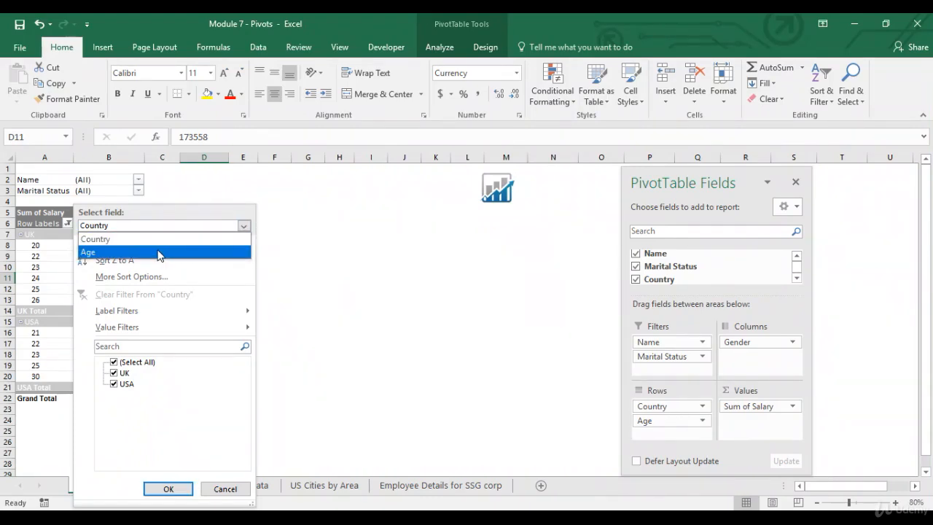
pyautogui.click(87, 252)
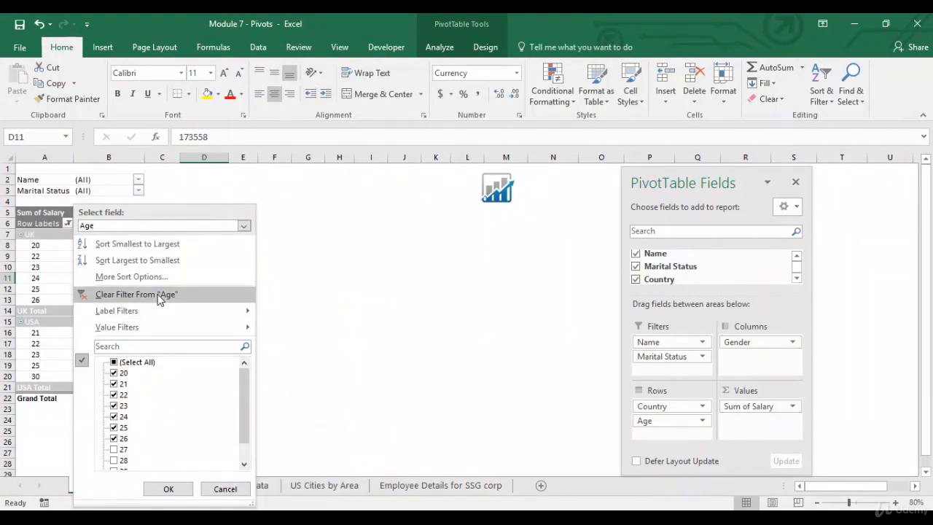
pyautogui.click(136, 293)
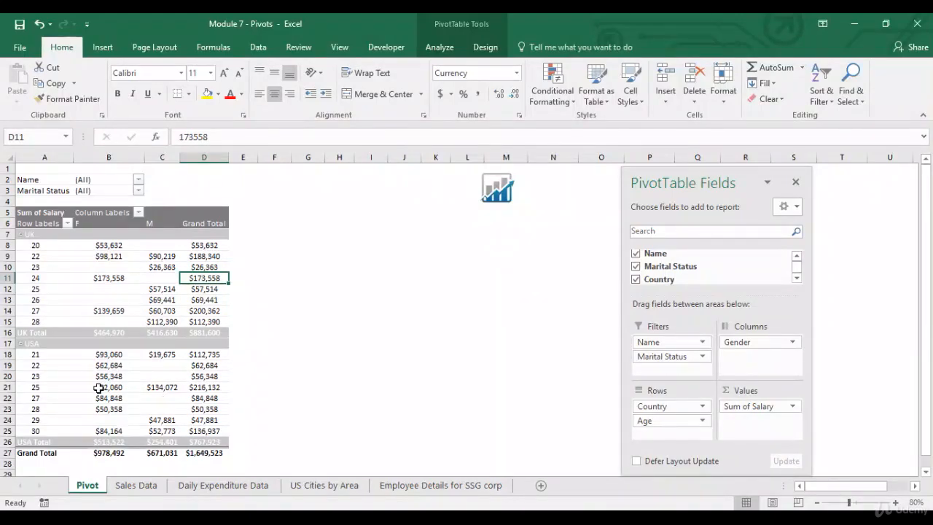
pyautogui.moveTo(169, 353)
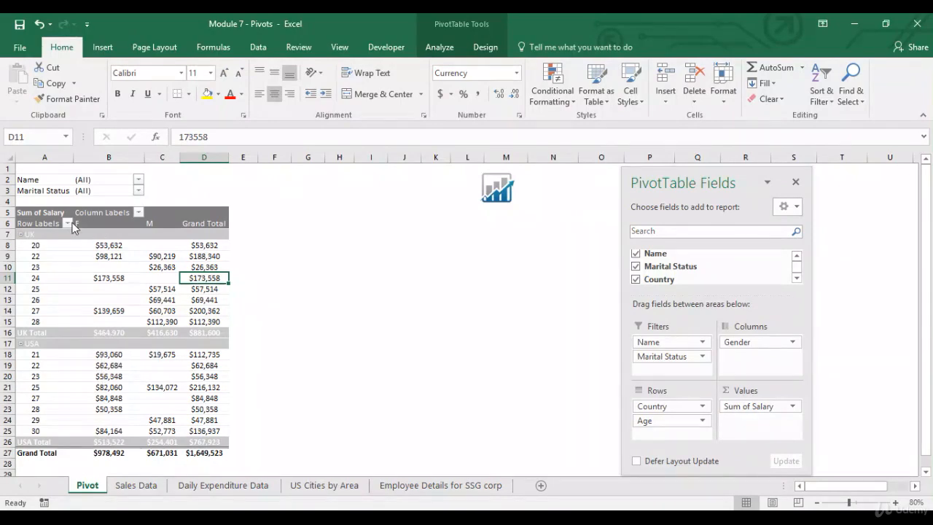
pyautogui.click(67, 223)
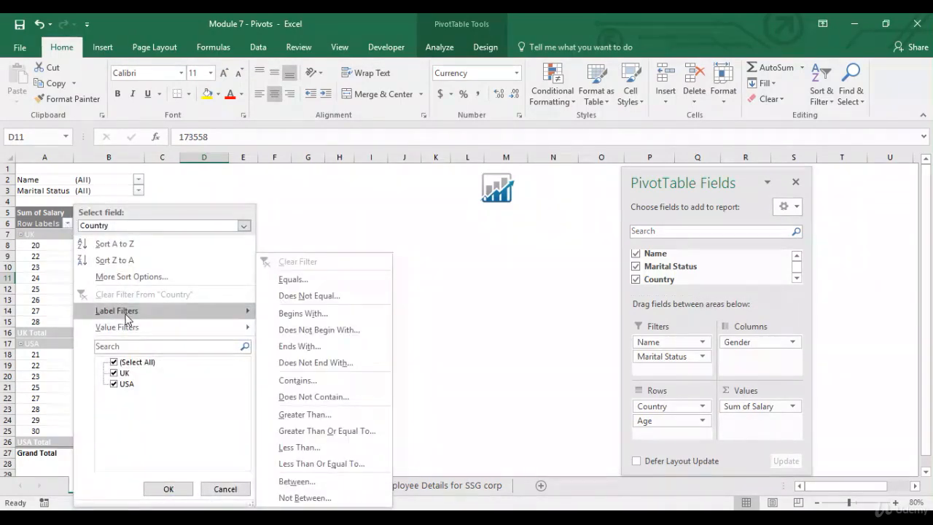
pyautogui.moveTo(309, 295)
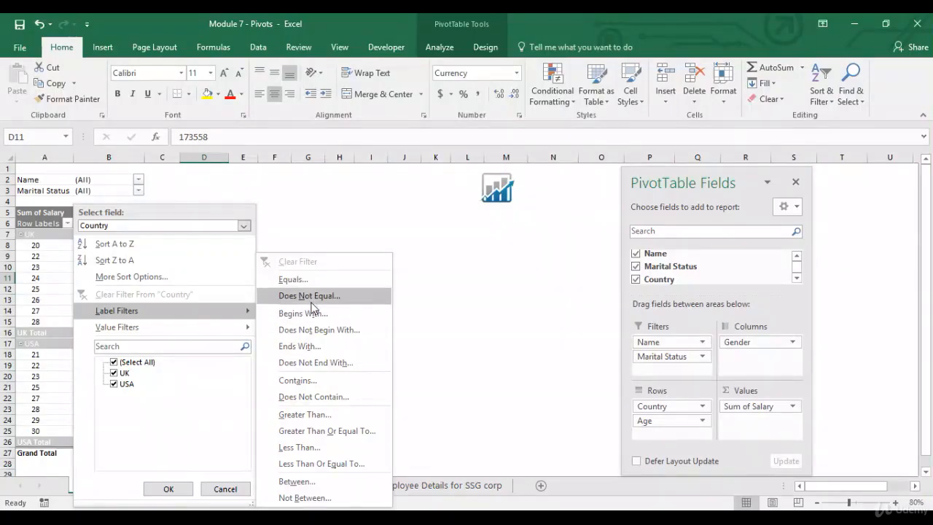
pyautogui.moveTo(289, 281)
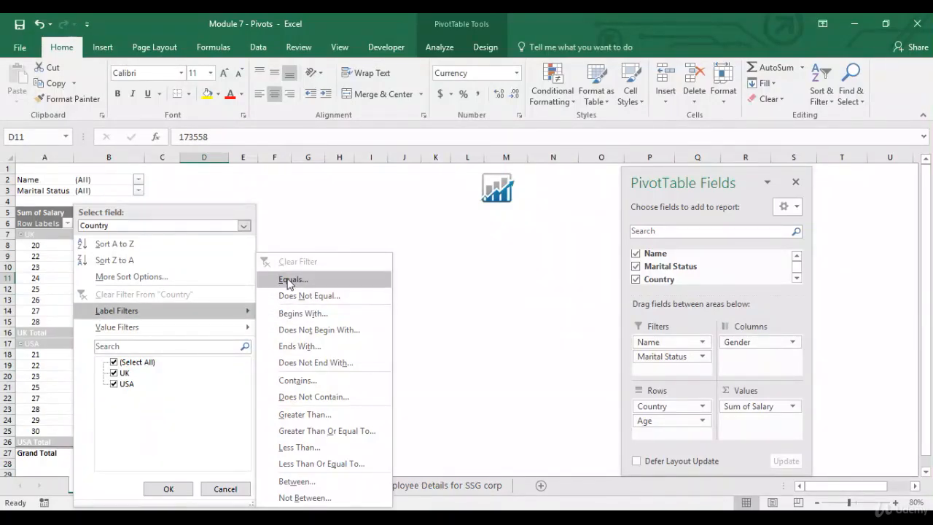
pyautogui.click(292, 279)
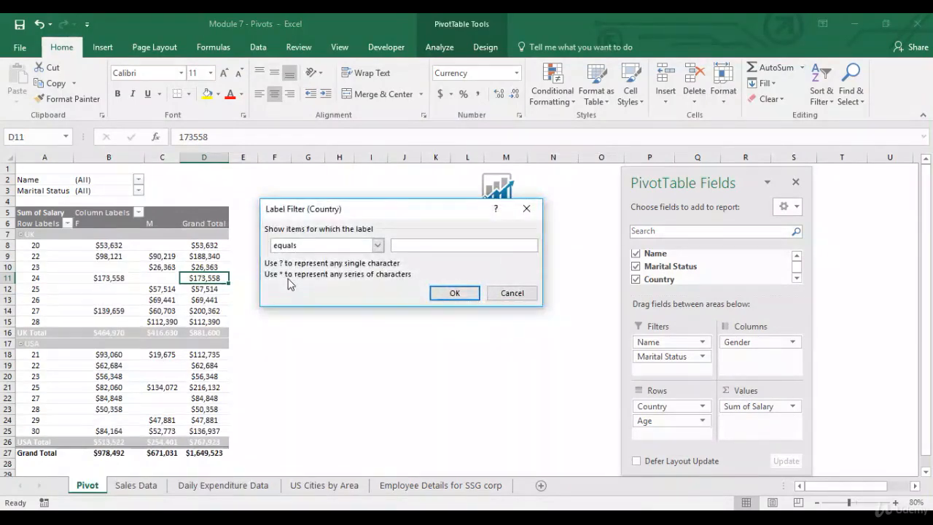
pyautogui.click(464, 245)
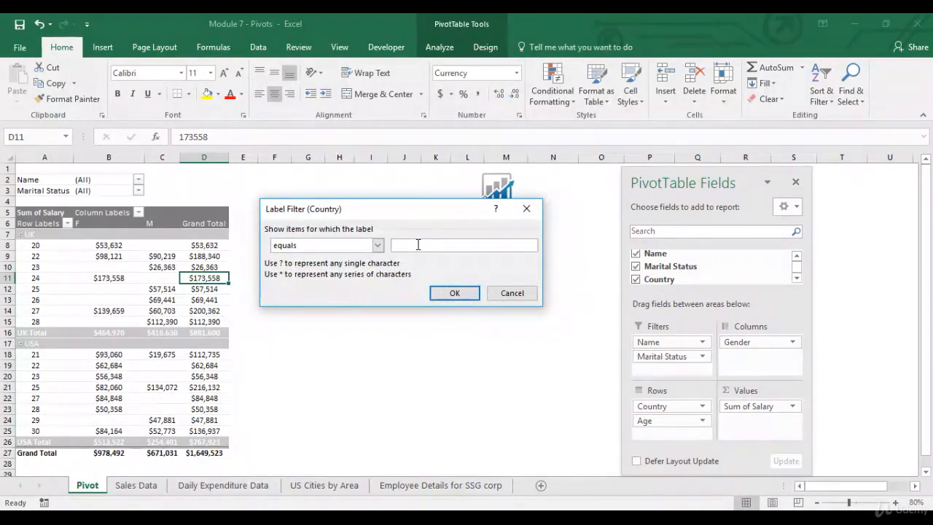
pyautogui.click(454, 292)
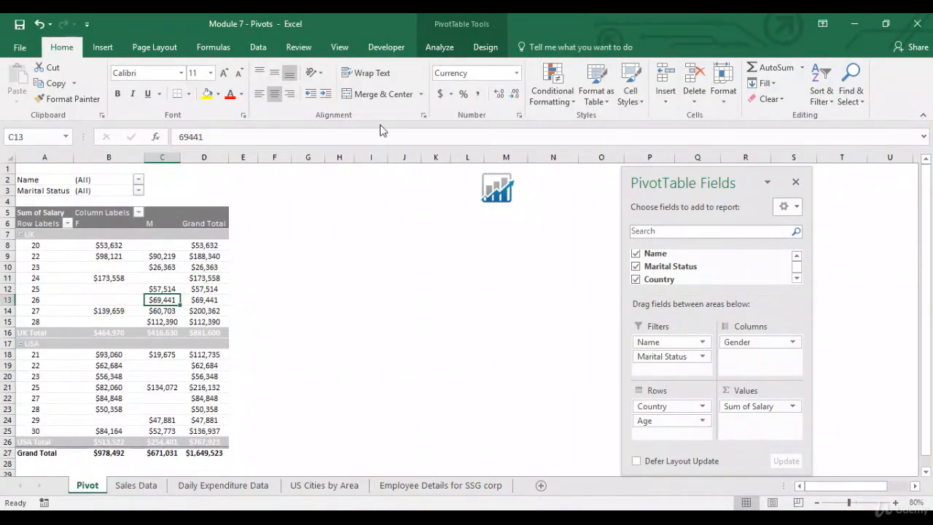
# Insert a PivotTable from the Daily Expenditure Data sheet onto a new worksheet.
pyautogui.click(438, 47)
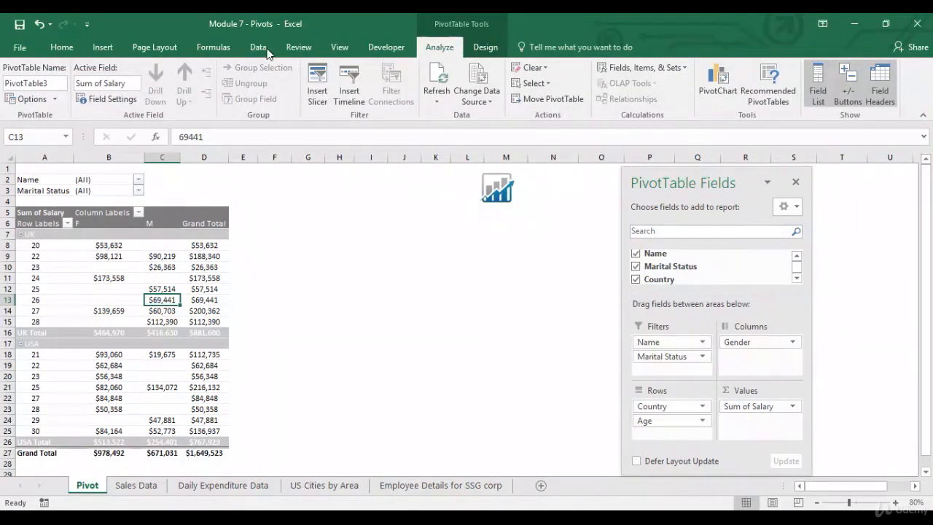
pyautogui.moveTo(181, 372)
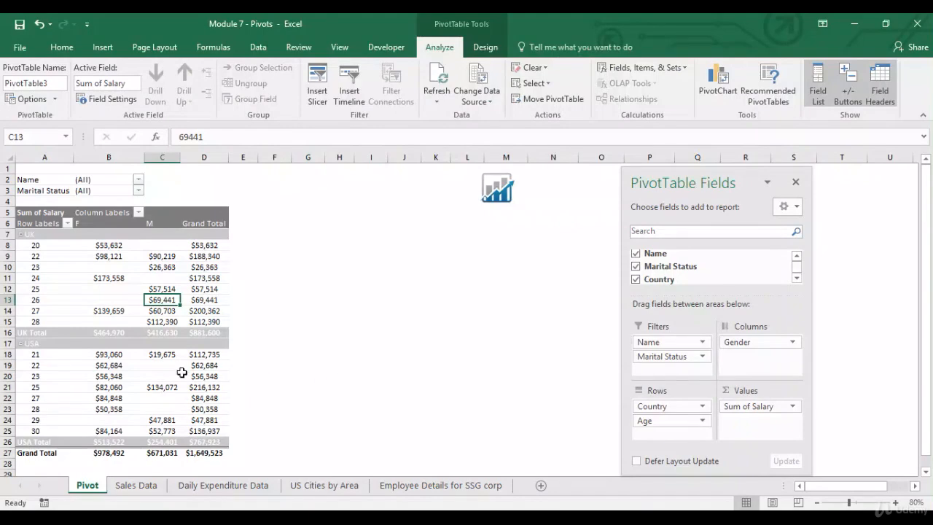
pyautogui.click(102, 47)
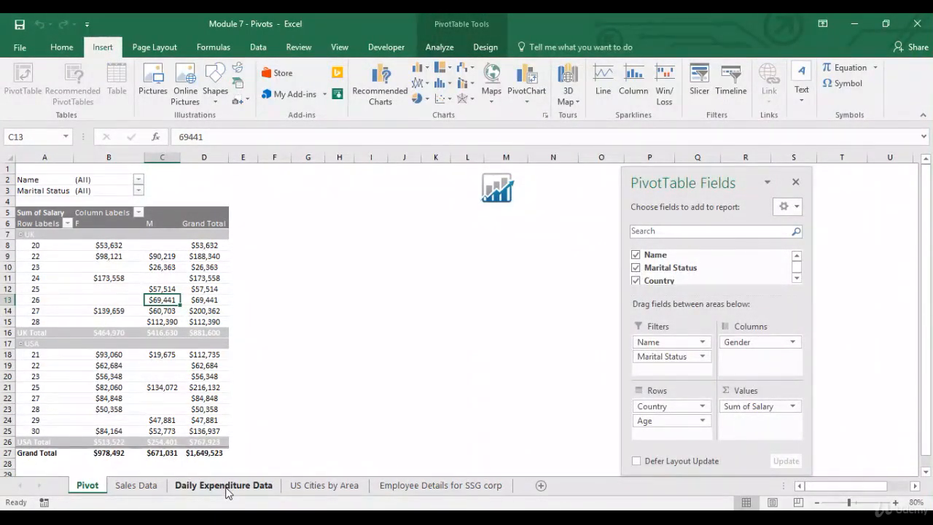
pyautogui.click(223, 485)
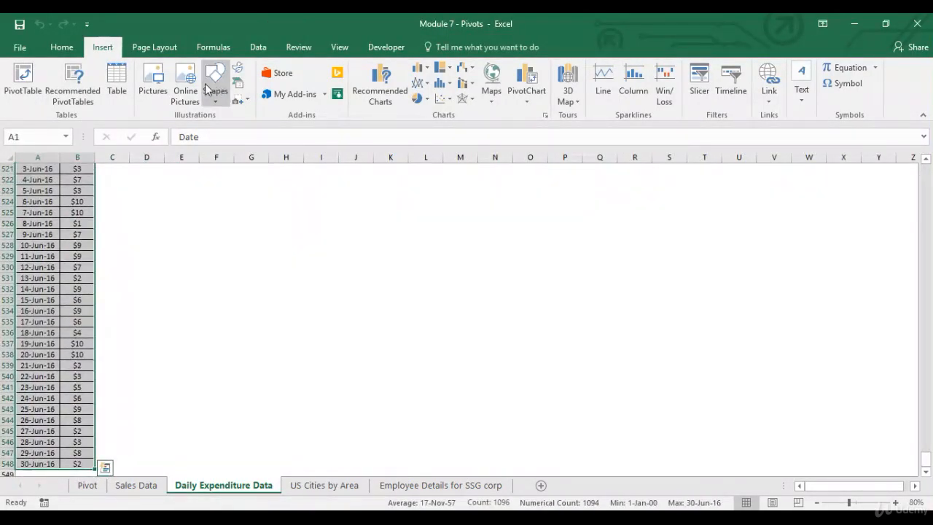
pyautogui.click(23, 81)
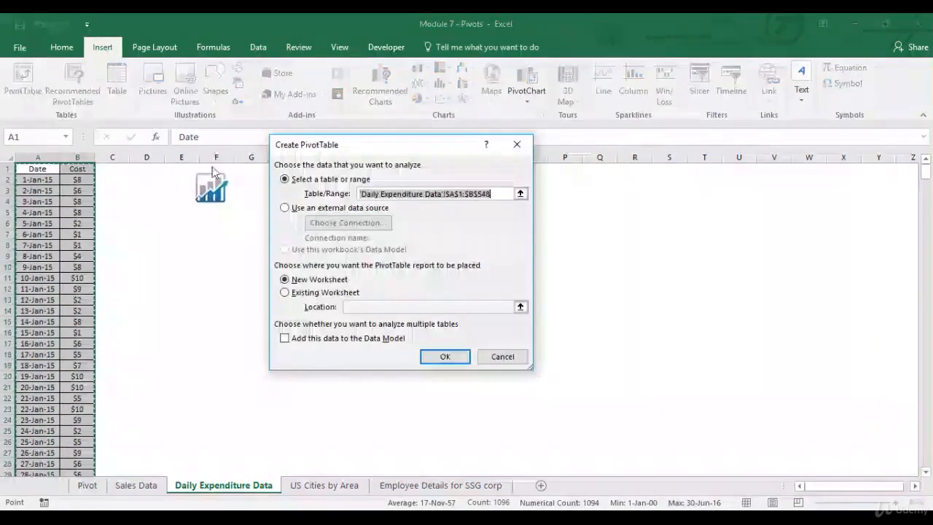
pyautogui.click(444, 356)
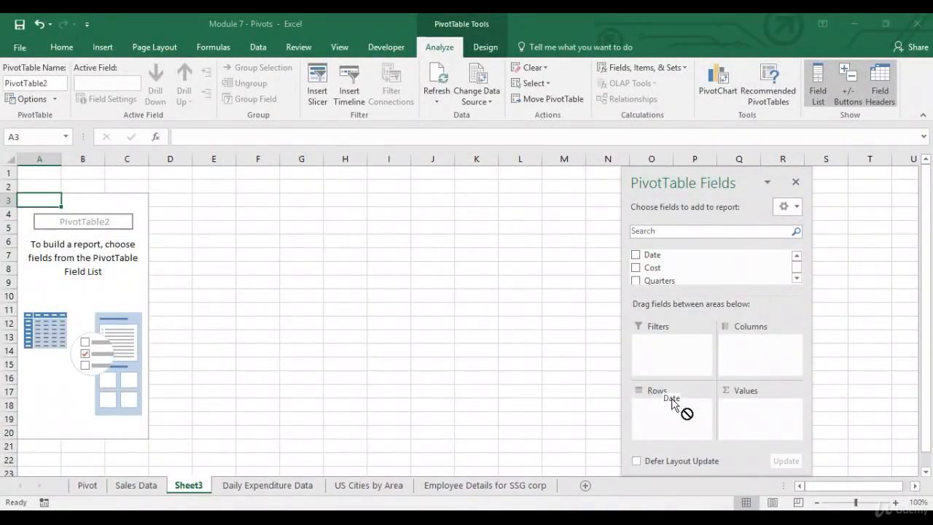
# Put Date in the pivot rows and ungroup it to list individual days.
pyautogui.click(635, 255)
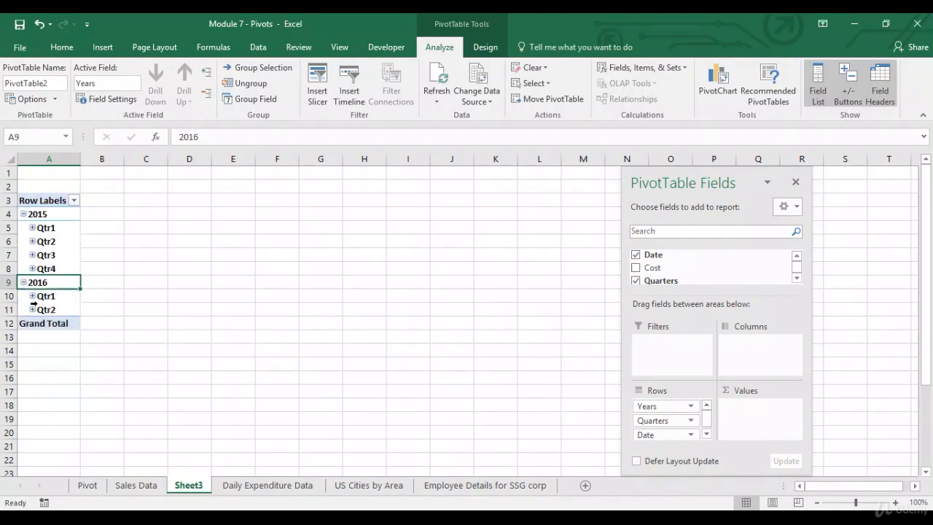
pyautogui.click(32, 228)
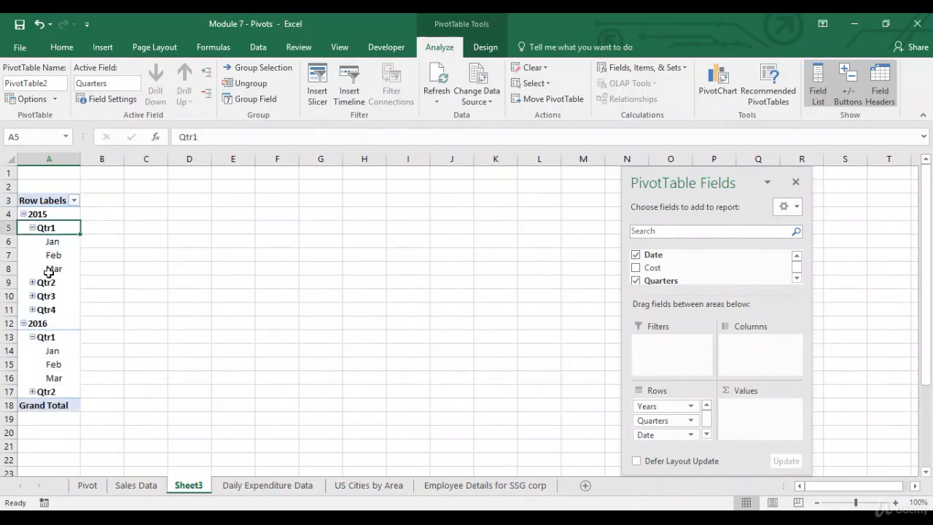
pyautogui.moveTo(53, 269)
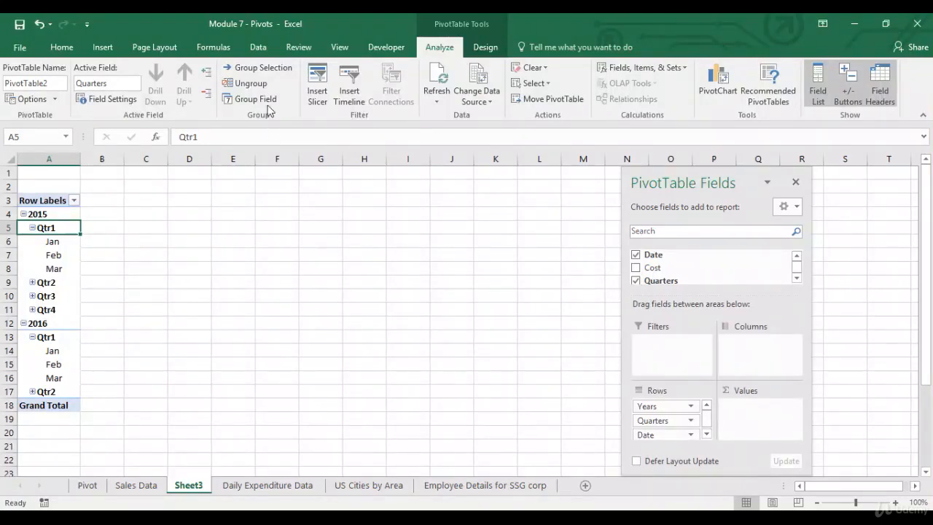
pyautogui.click(250, 83)
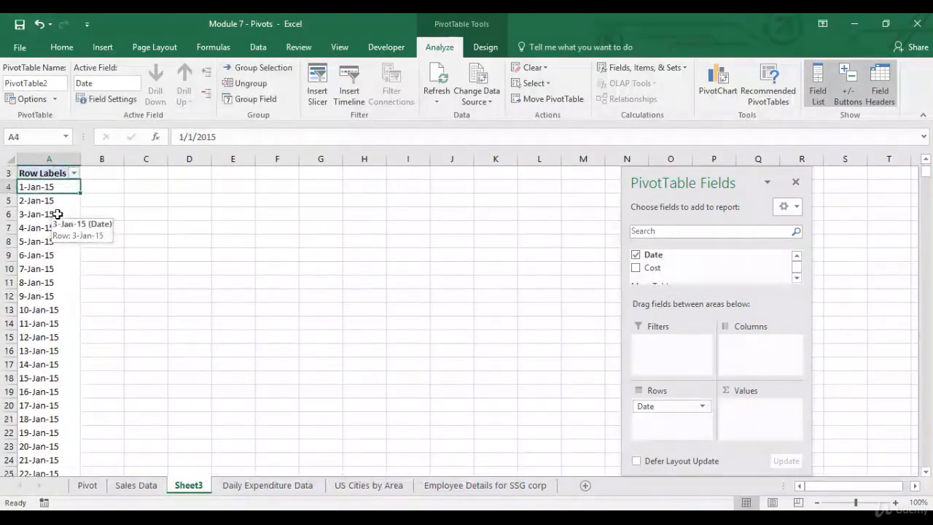
pyautogui.scroll(-3)
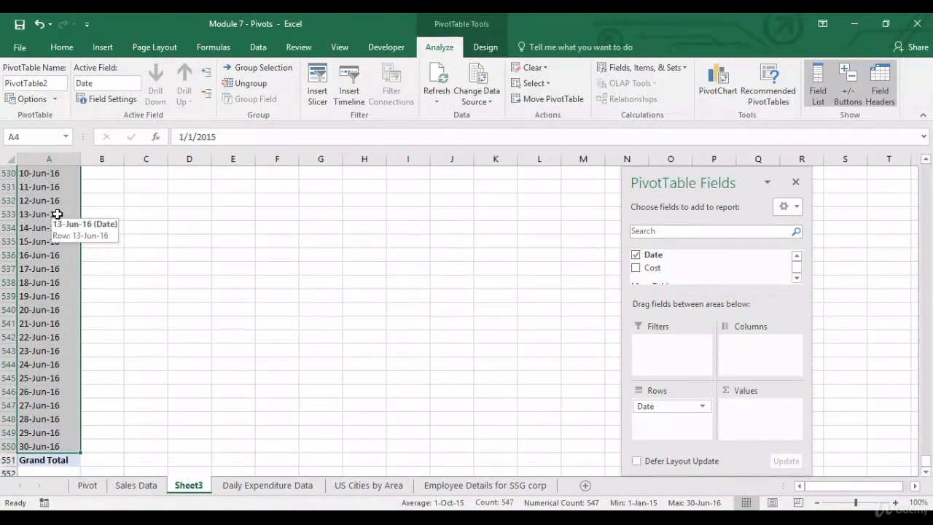
pyautogui.click(62, 47)
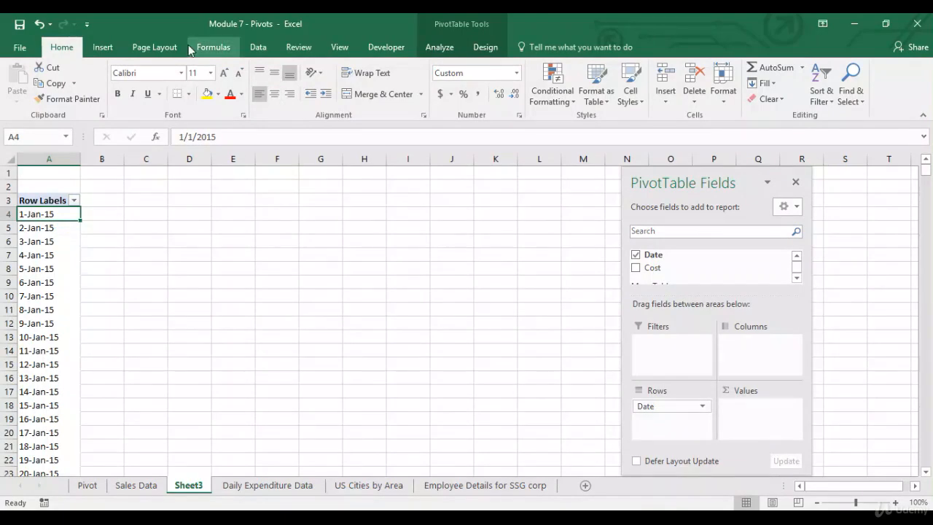
# Group the pivot's Date field by Months and Years.
pyautogui.click(439, 47)
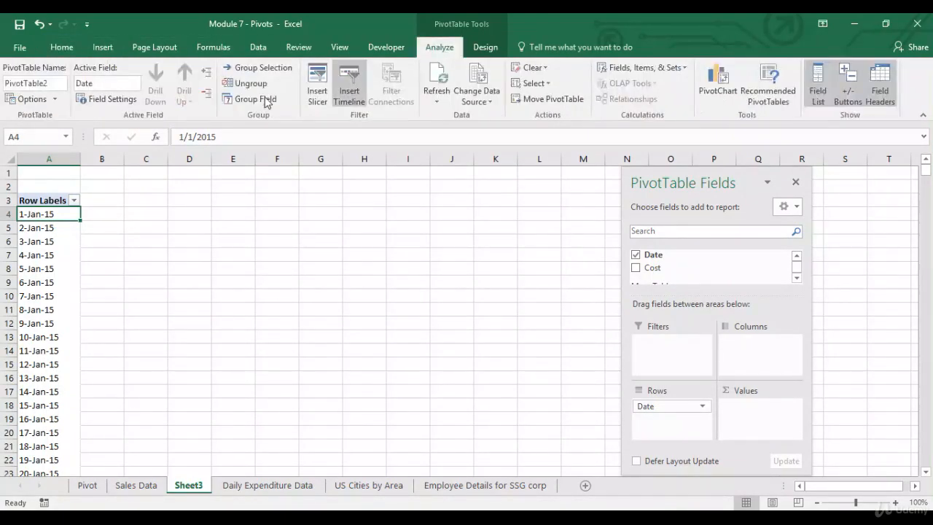
pyautogui.click(255, 99)
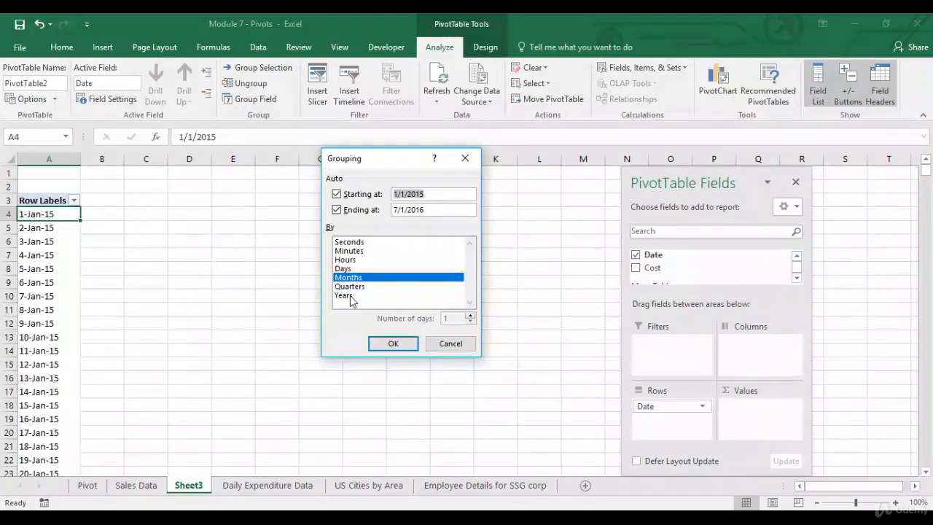
pyautogui.click(392, 344)
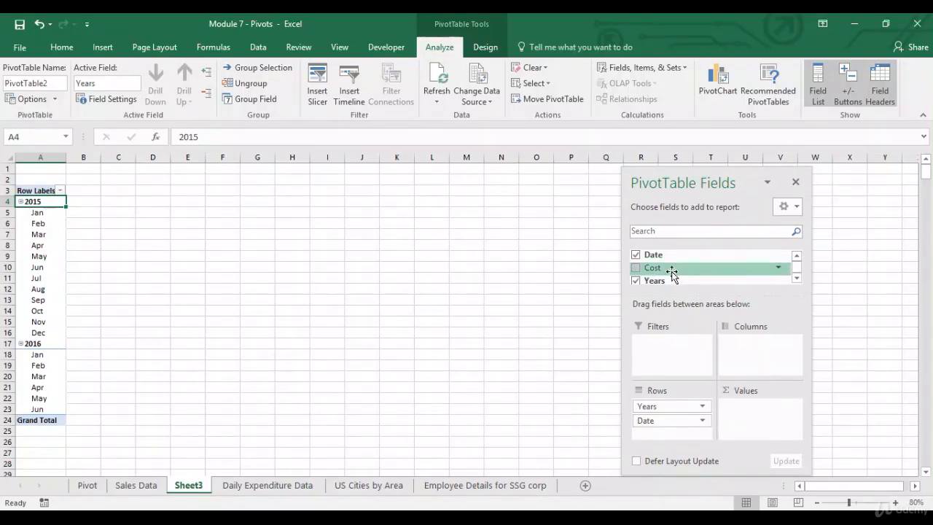
# Add Sum of Cost to the pivot values with $ currency number format.
pyautogui.click(635, 268)
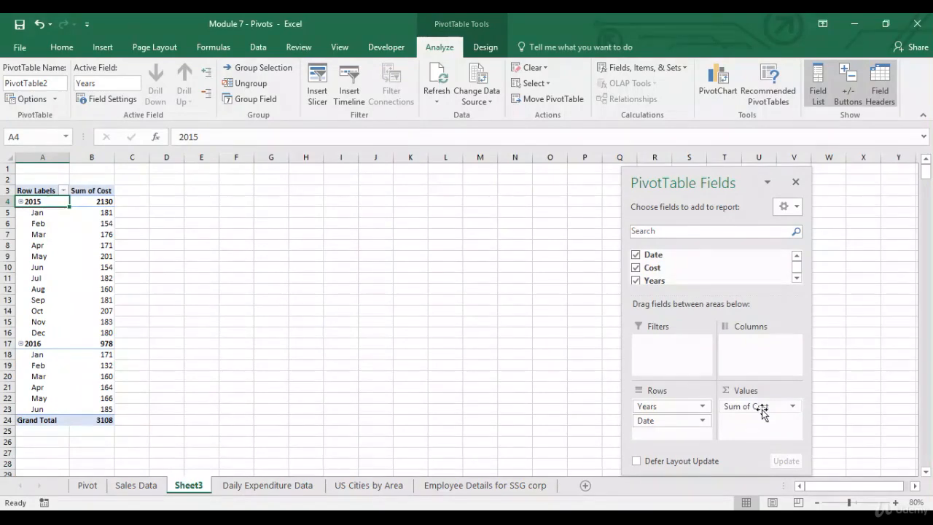
pyautogui.click(743, 406)
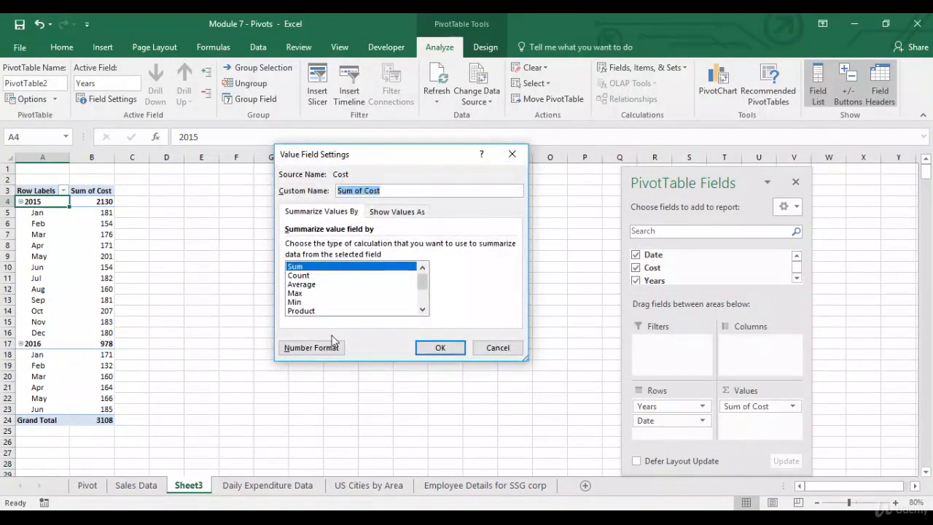
pyautogui.click(311, 347)
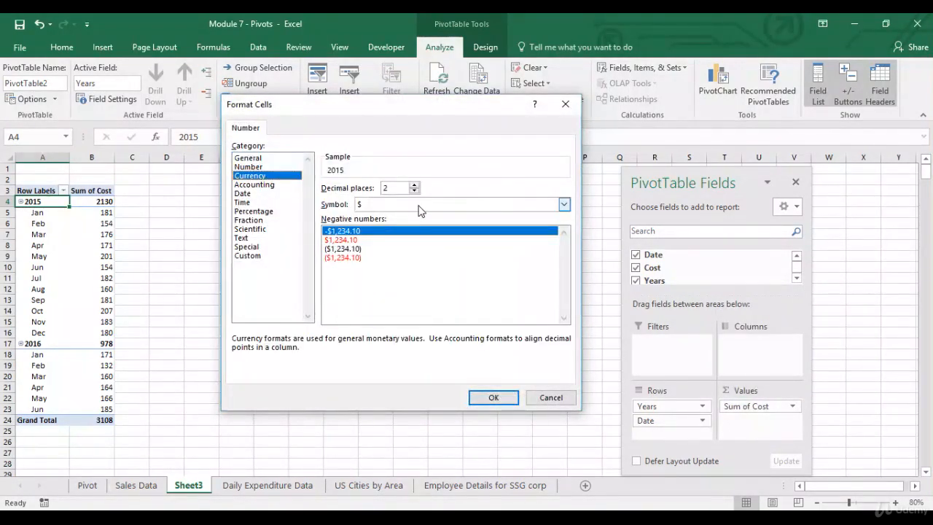
pyautogui.click(493, 397)
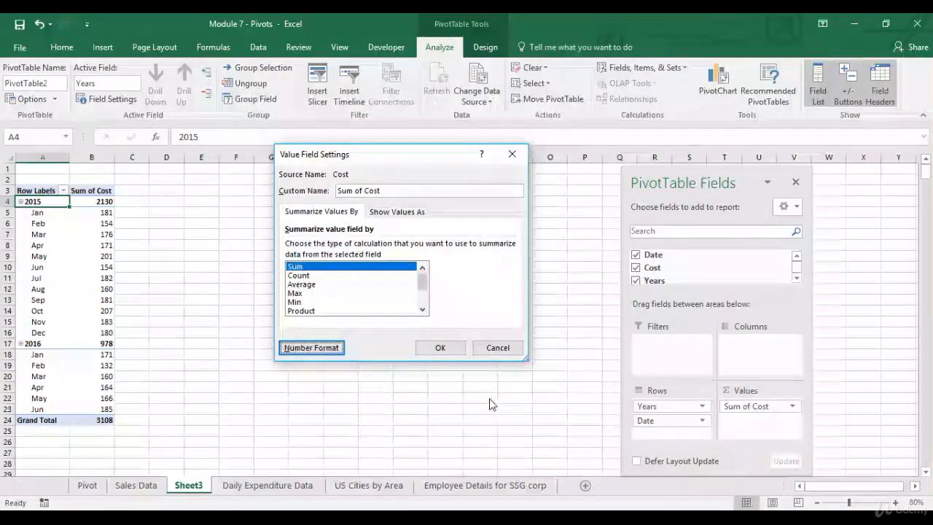
pyautogui.click(439, 347)
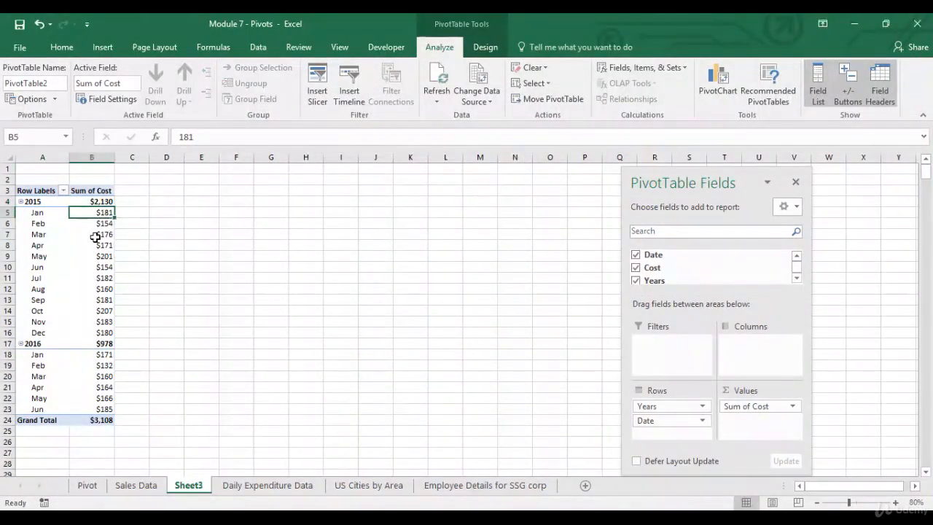
# Insert a 2-D Line PivotChart of Sum of Cost, Jan 2015 to Jun 2016.
pyautogui.click(416, 80)
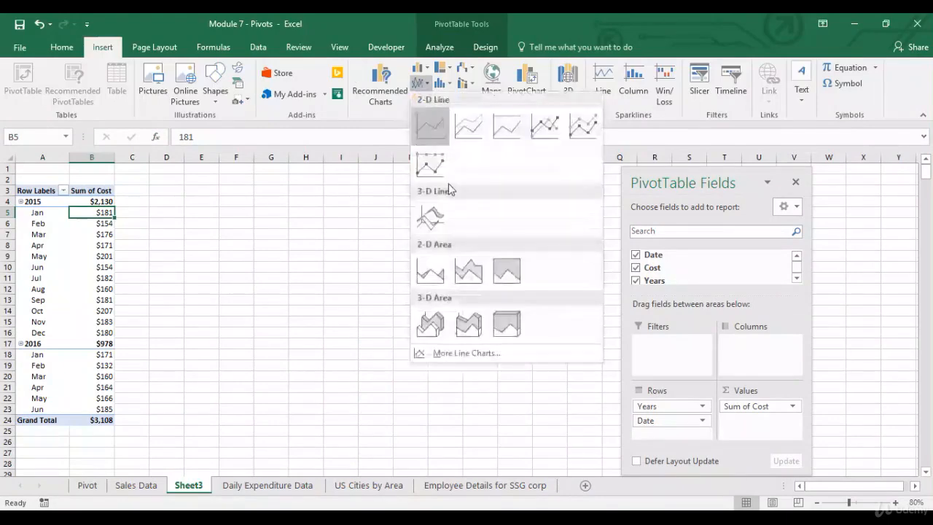
pyautogui.click(430, 125)
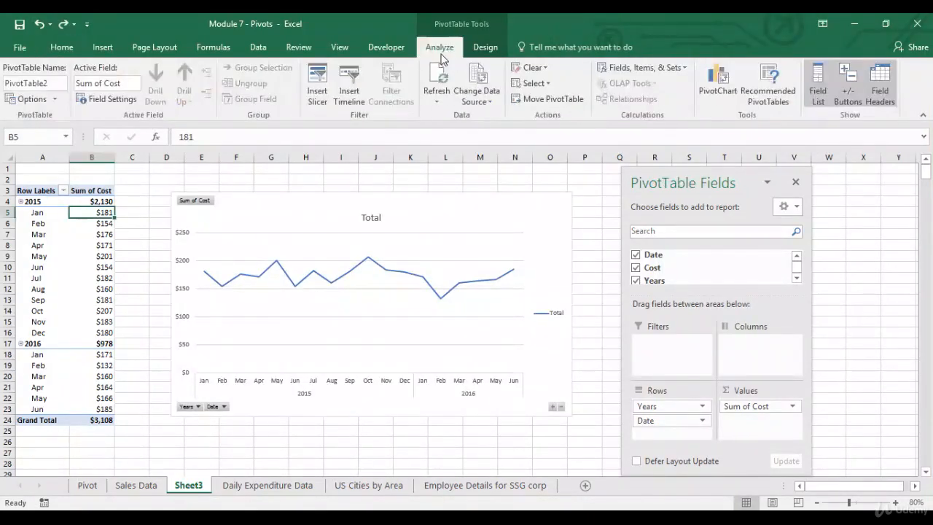
pyautogui.moveTo(521, 57)
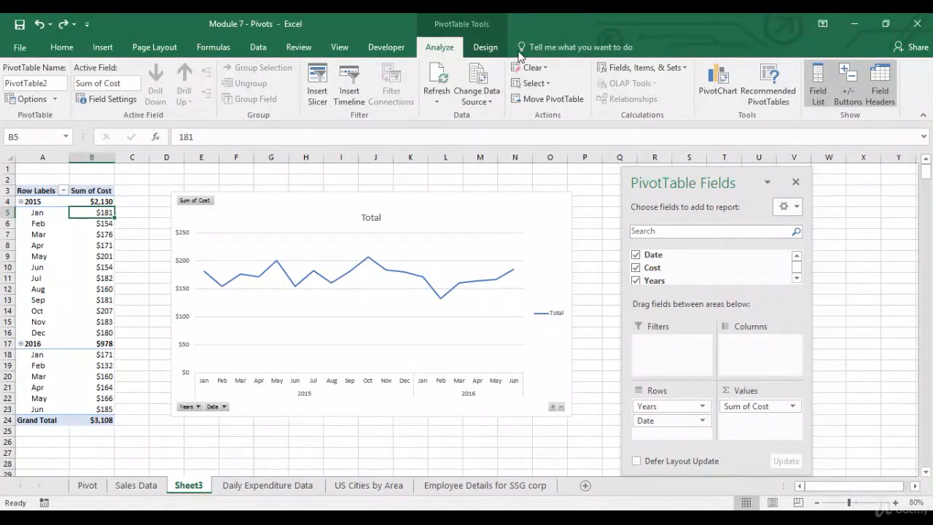
pyautogui.click(485, 46)
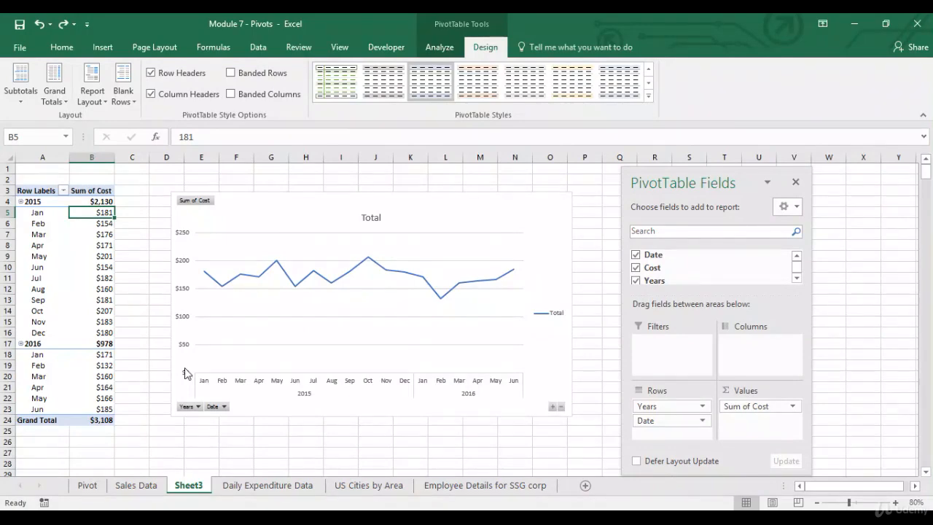
# Move through the sheet tabs back to the Pivot sheet's salary PivotTable.
pyautogui.click(267, 485)
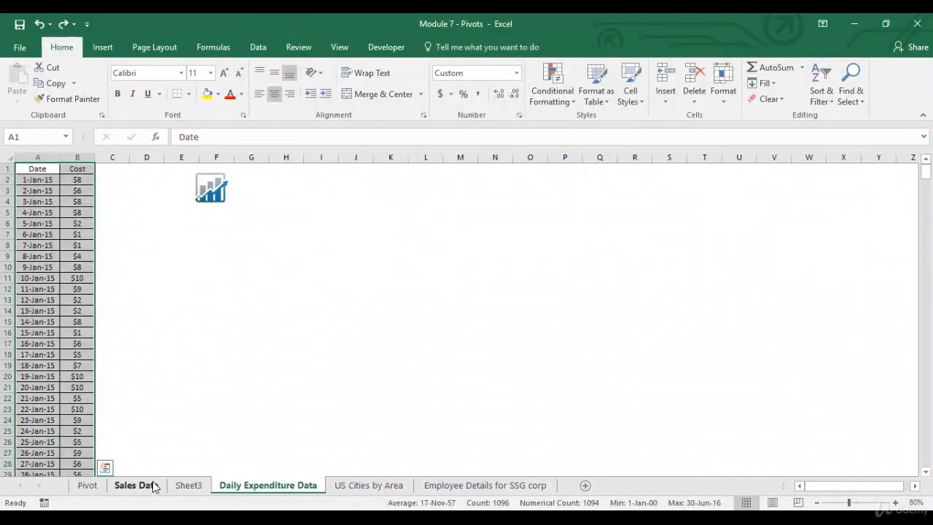
pyautogui.click(136, 485)
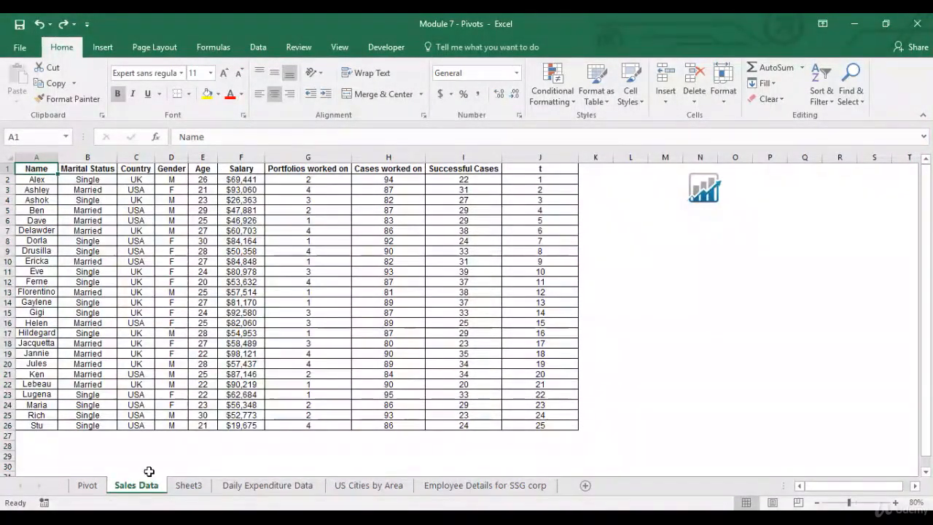
pyautogui.click(87, 485)
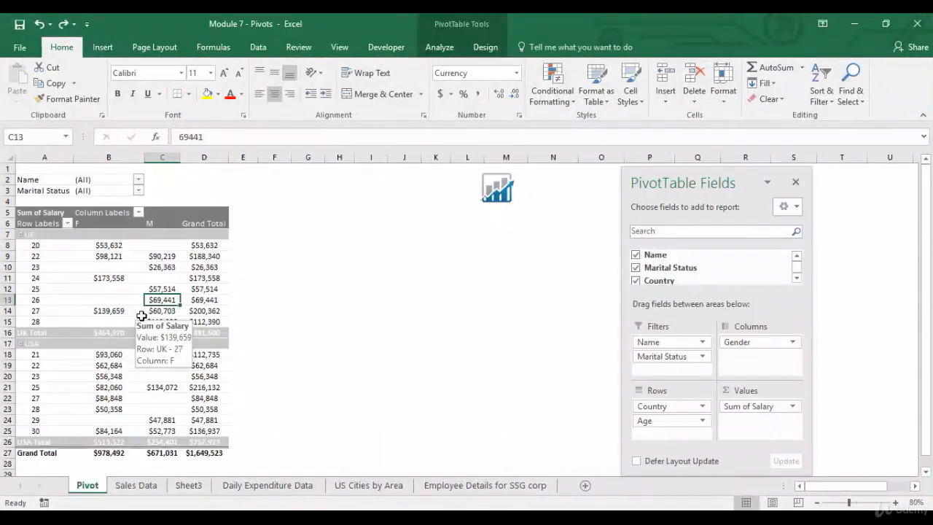